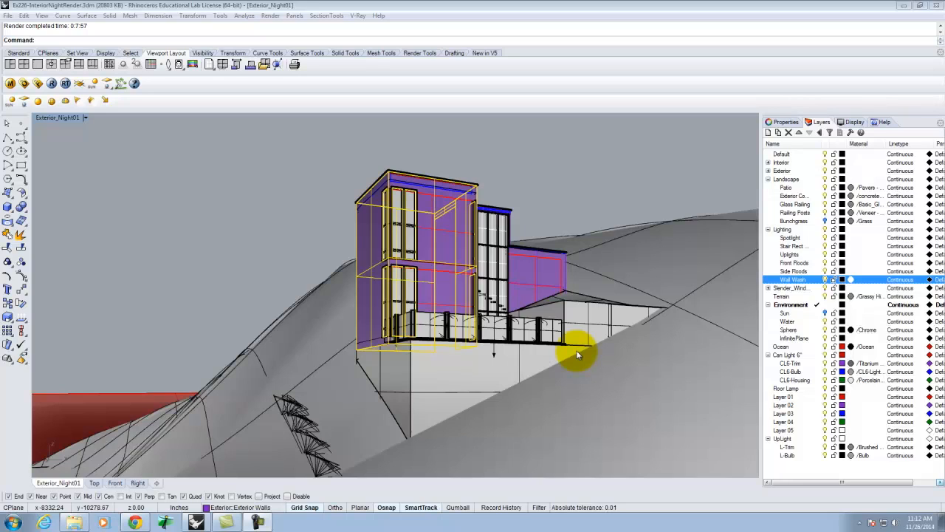
mouse_move(600, 457)
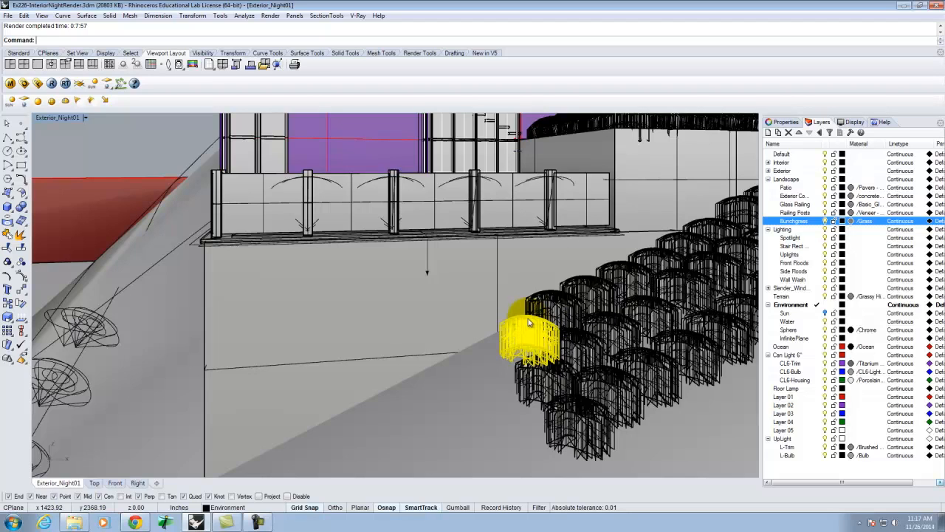
- Launch a fresh Rhino 5 instance from the taskbar to get an Untitled document
left_click(9, 523)
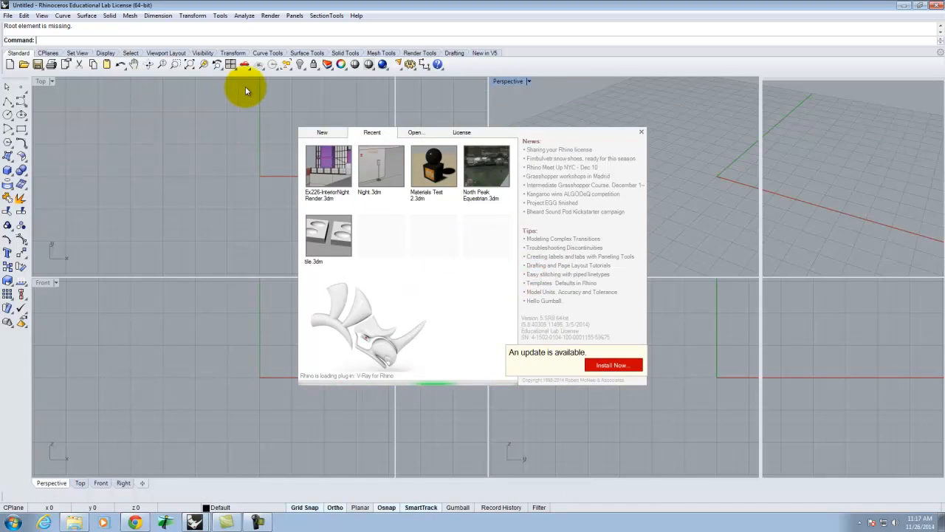
mouse_move(13, 17)
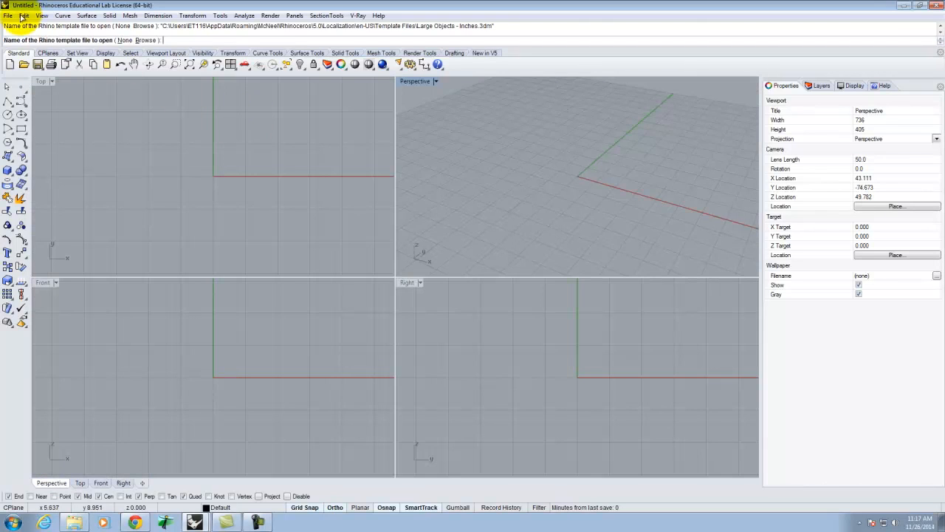
- Start File > Open and browse up to A136, then into the Ex223 exercise folder
left_click(9, 15)
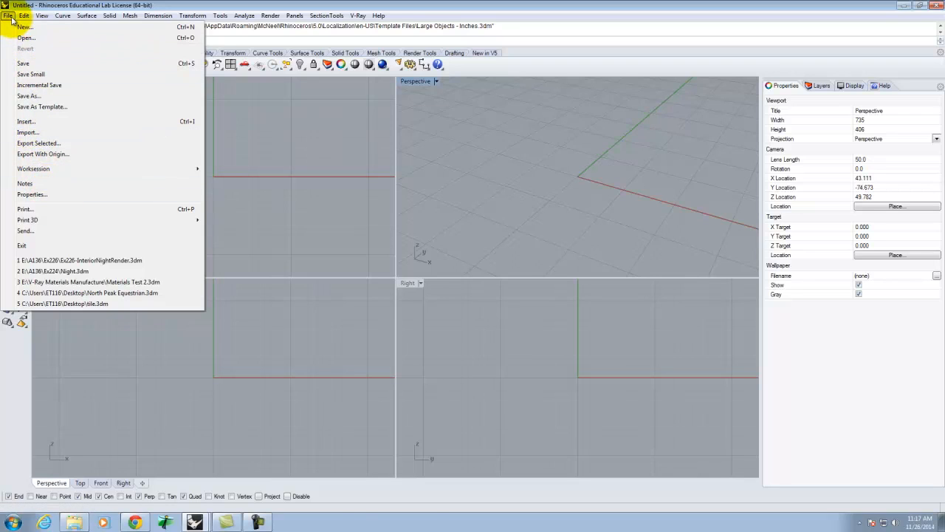
left_click(25, 39)
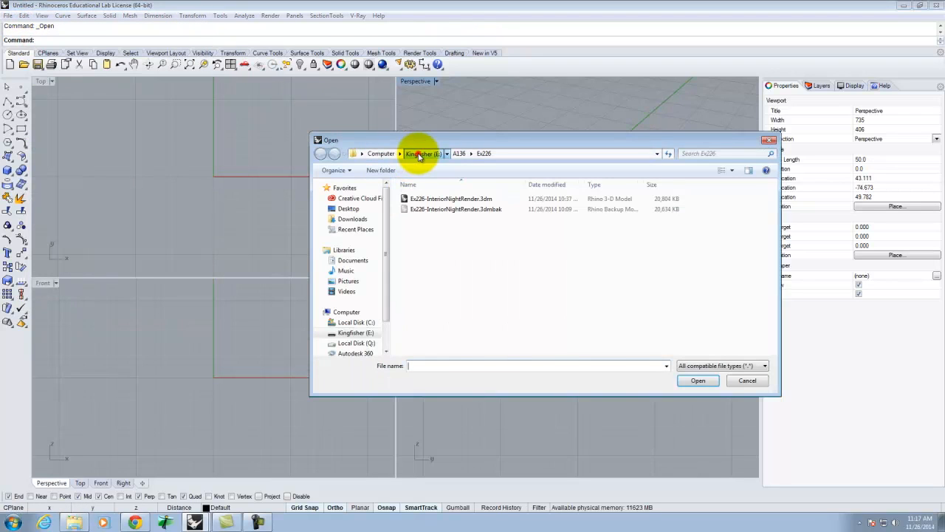
left_click(423, 154)
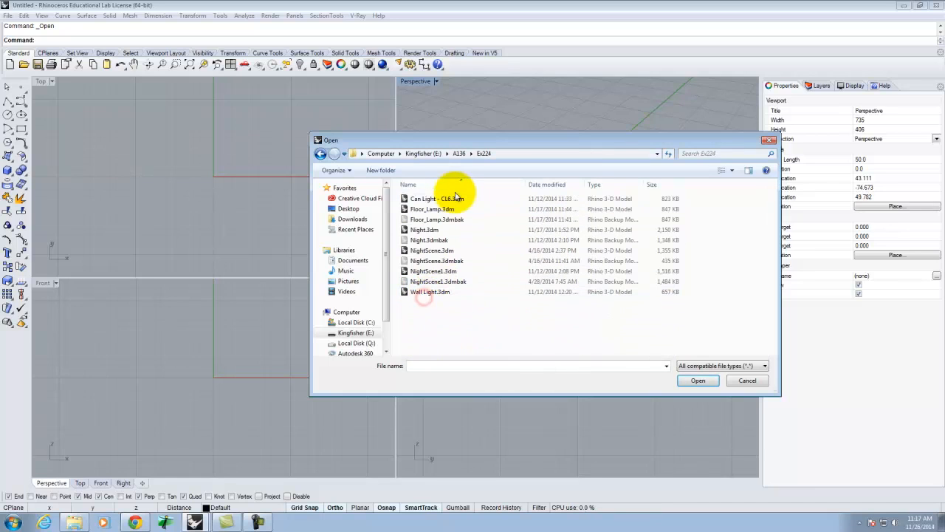
left_click(461, 154)
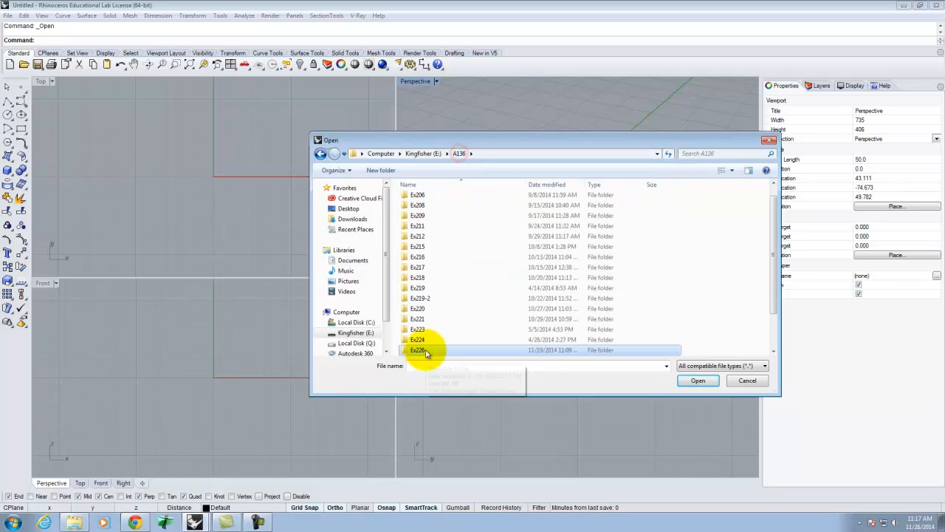
double_click(418, 348)
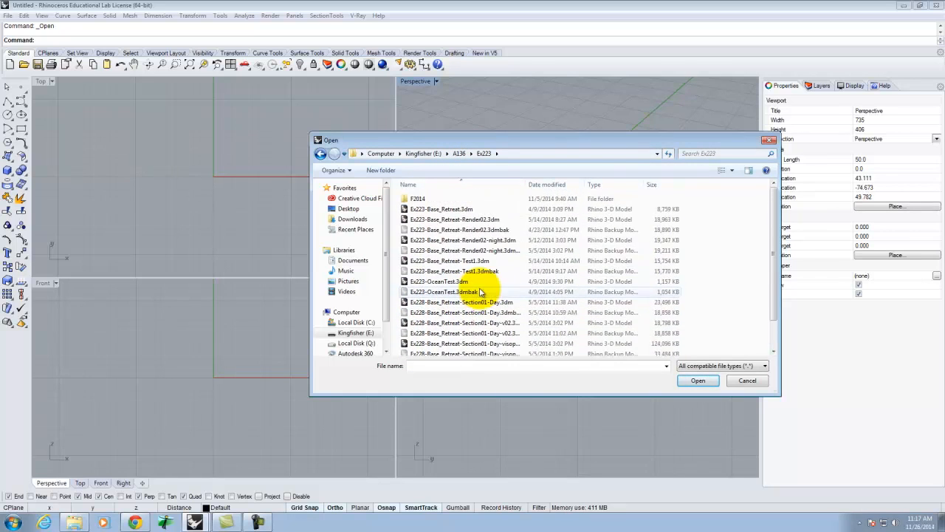
- Enter the F2014 subfolder to reach Bunchgrass.3dm
double_click(416, 197)
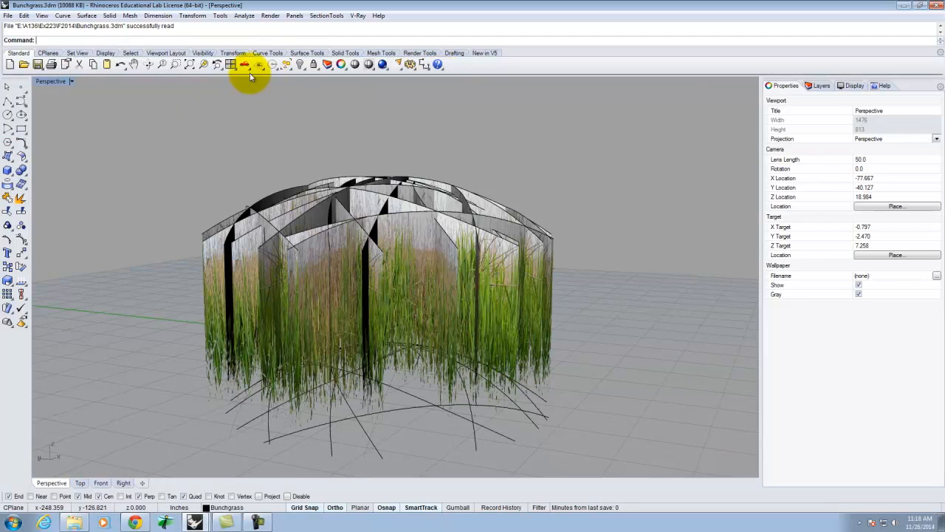
mouse_move(302, 192)
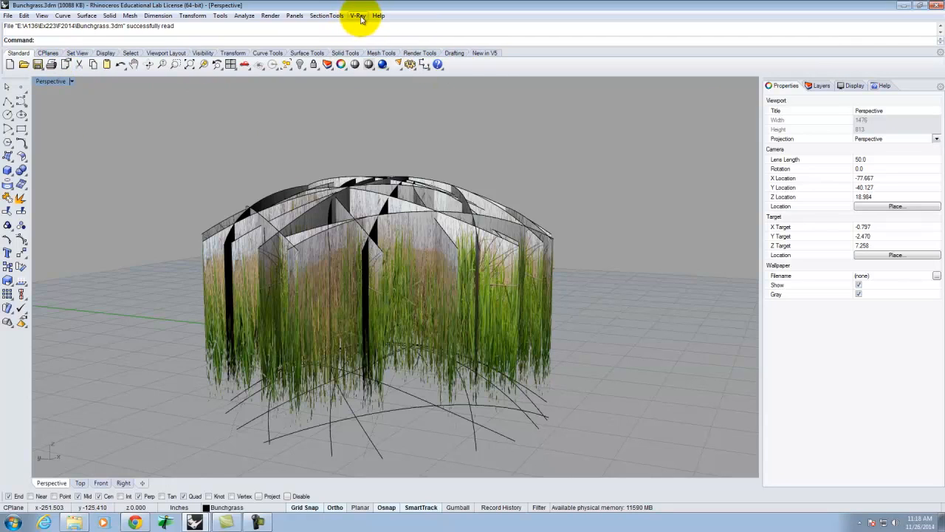
- Reach the Toolbars page of Rhino Options via the Tools menu
left_click(270, 15)
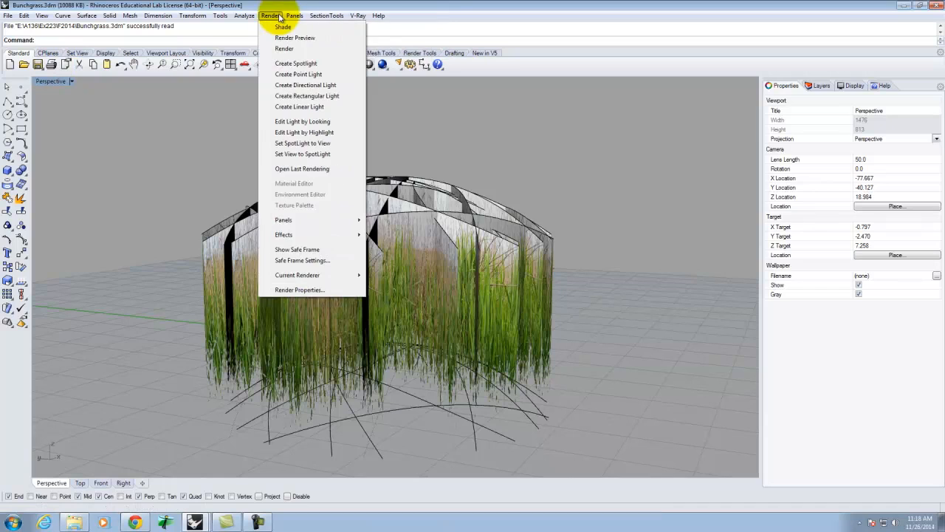
left_click(358, 14)
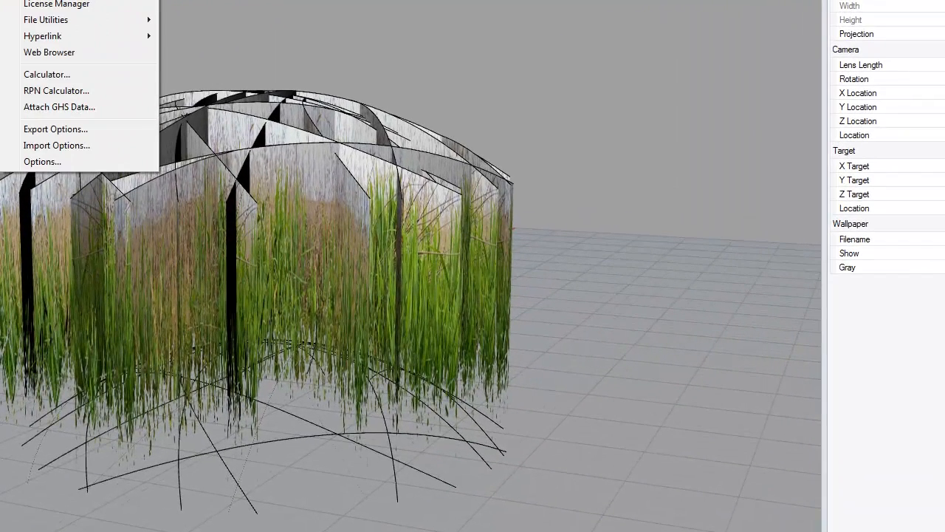
left_click(41, 161)
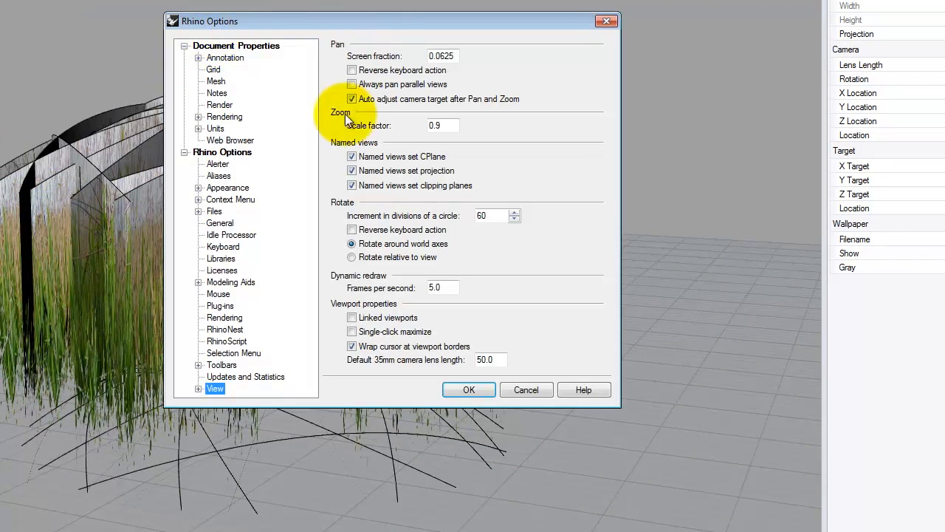
left_click(222, 364)
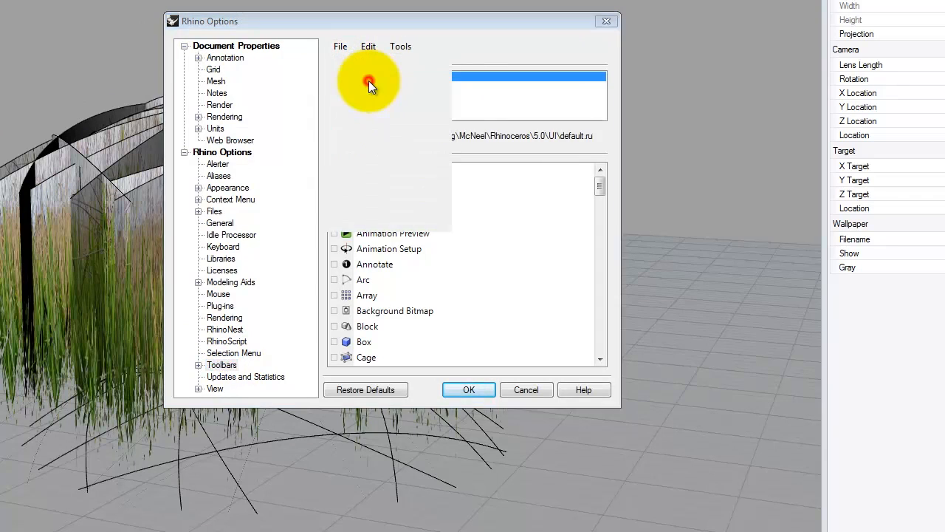
- Load VRayForRhinoV4_tb.rui from the Rhino Workspaces resources folder
left_click(369, 83)
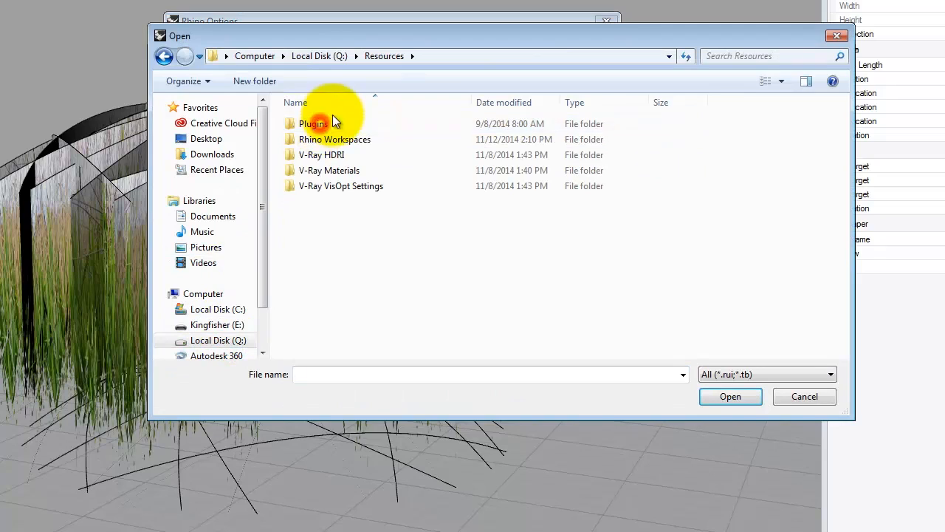
double_click(334, 139)
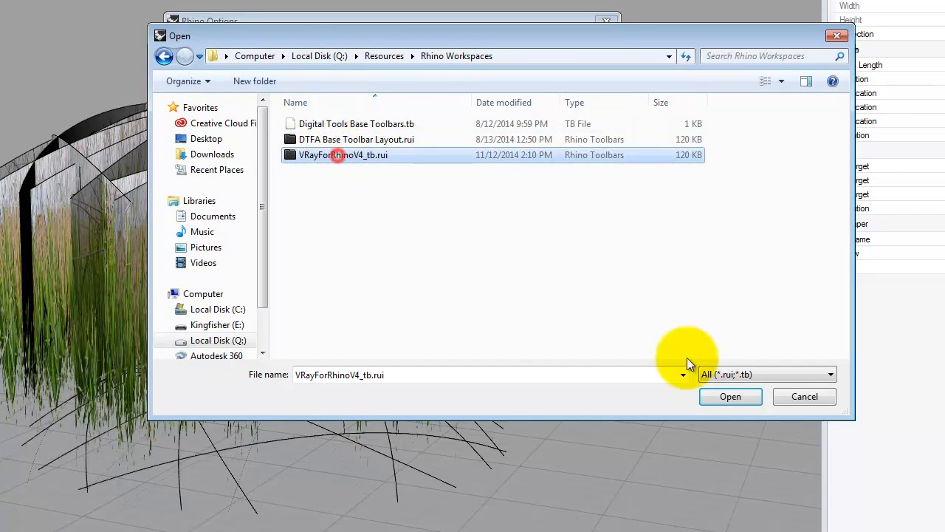
left_click(729, 396)
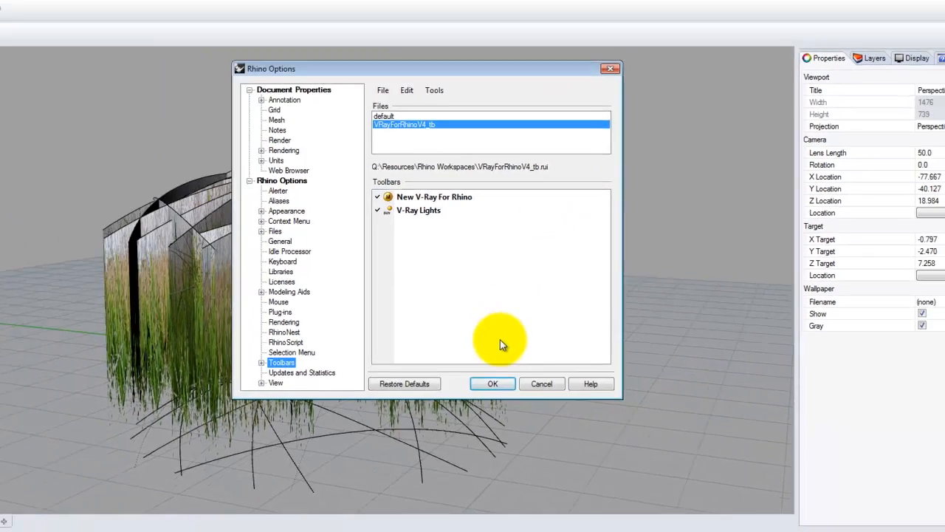
- Confirm the options, add a V-Ray infinite ground plane and create a new layer
left_click(493, 384)
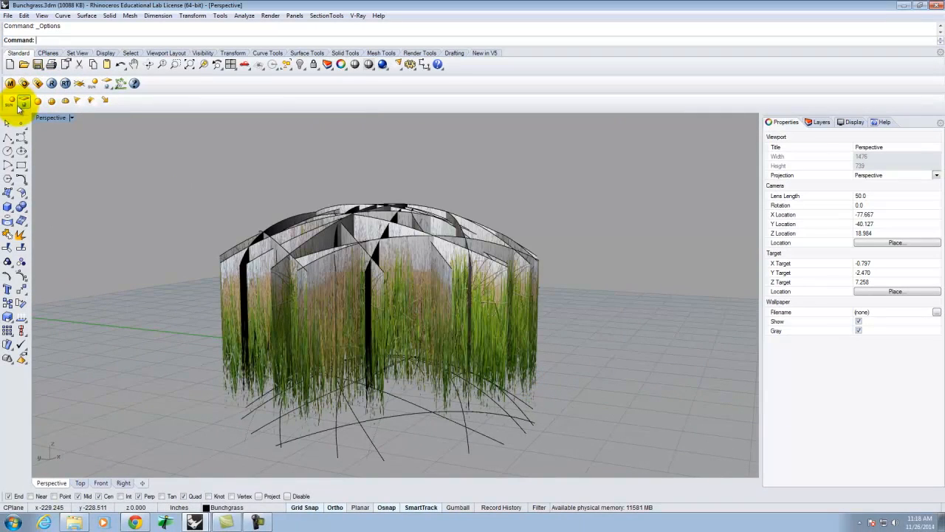
mouse_move(80, 83)
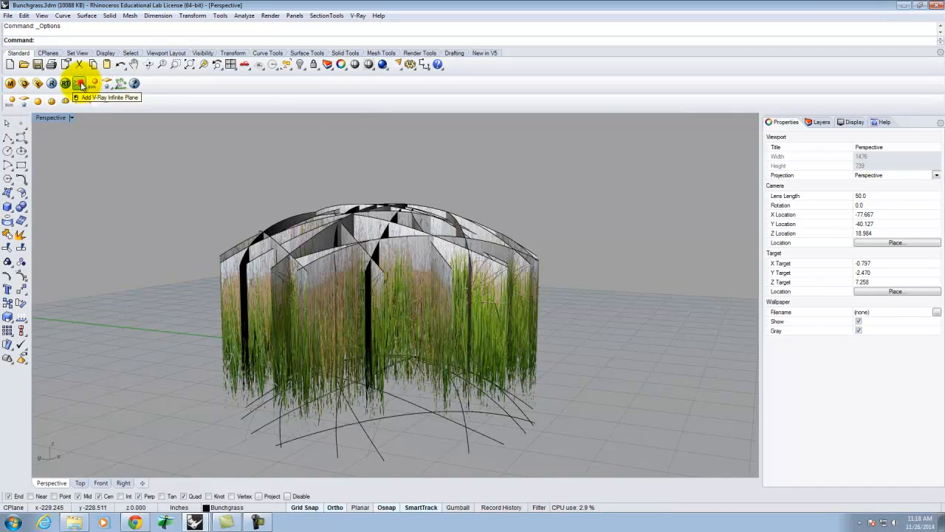
left_click(80, 83)
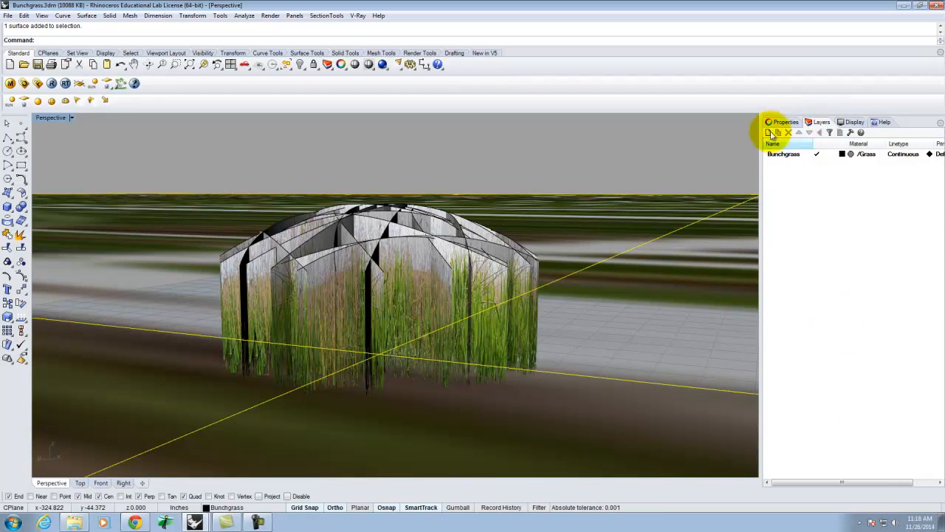
left_click(768, 132)
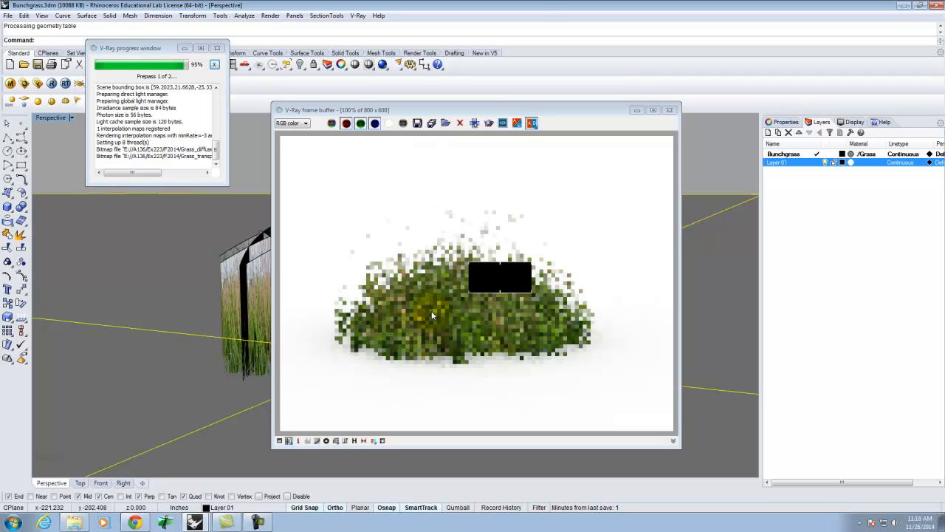
mouse_move(657, 295)
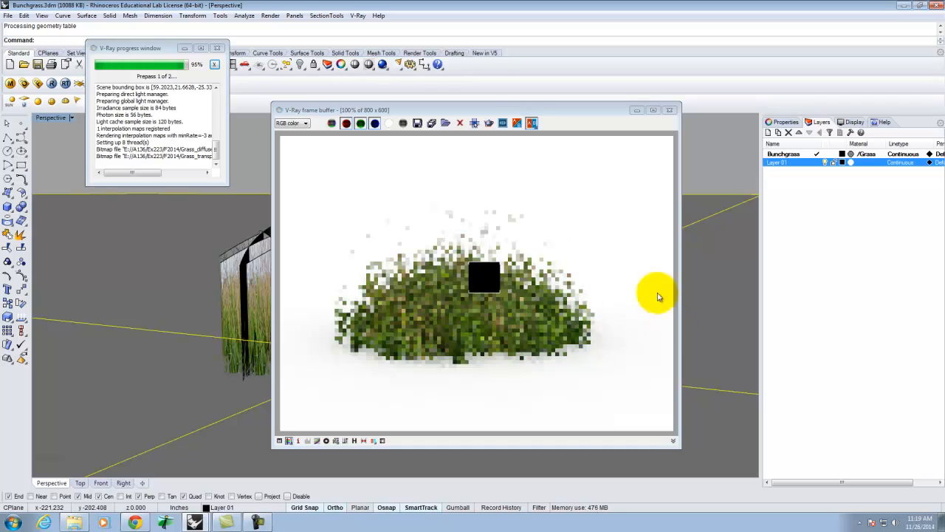
mouse_move(496, 214)
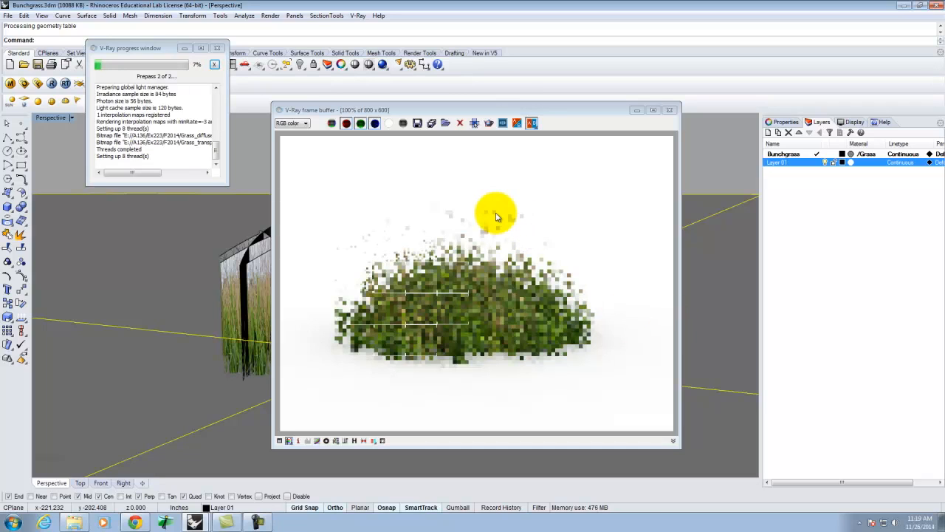
mouse_move(591, 245)
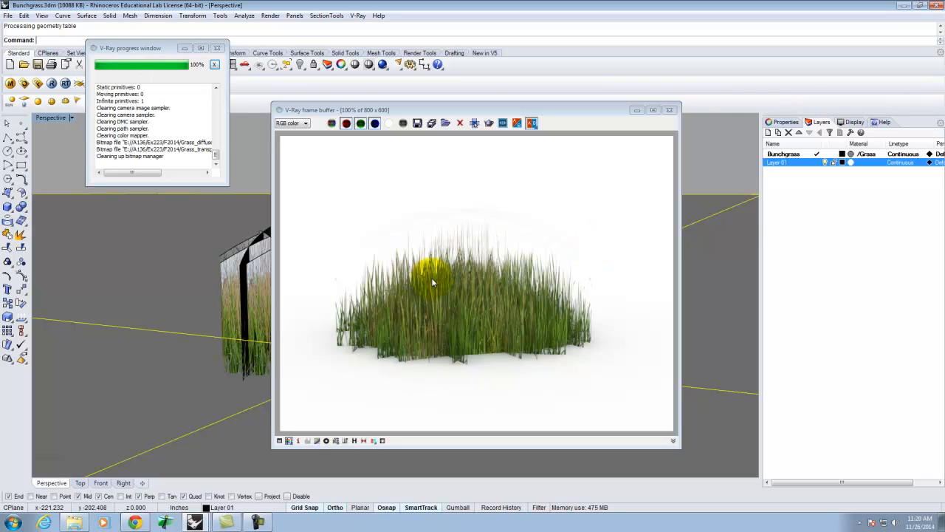
mouse_move(461, 275)
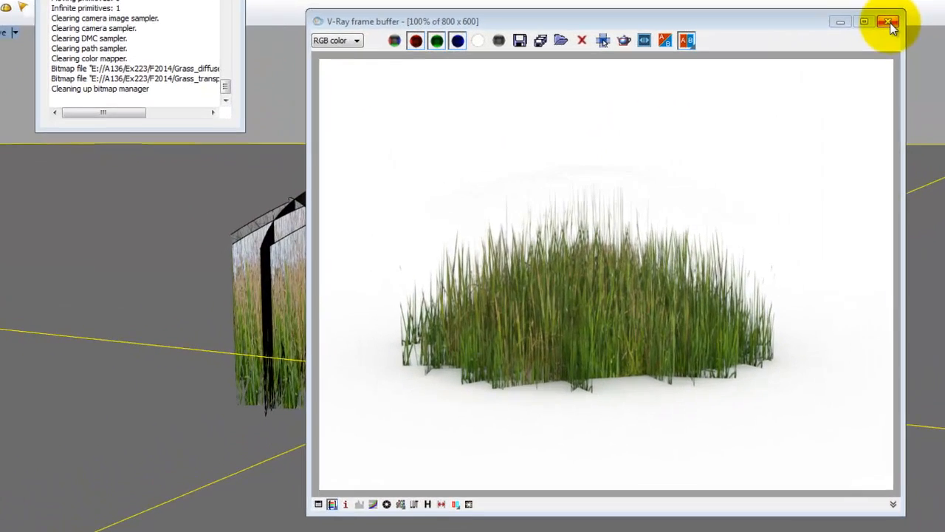
- Close the render and save the scene as Bunchgras-2s.3dm
left_click(889, 22)
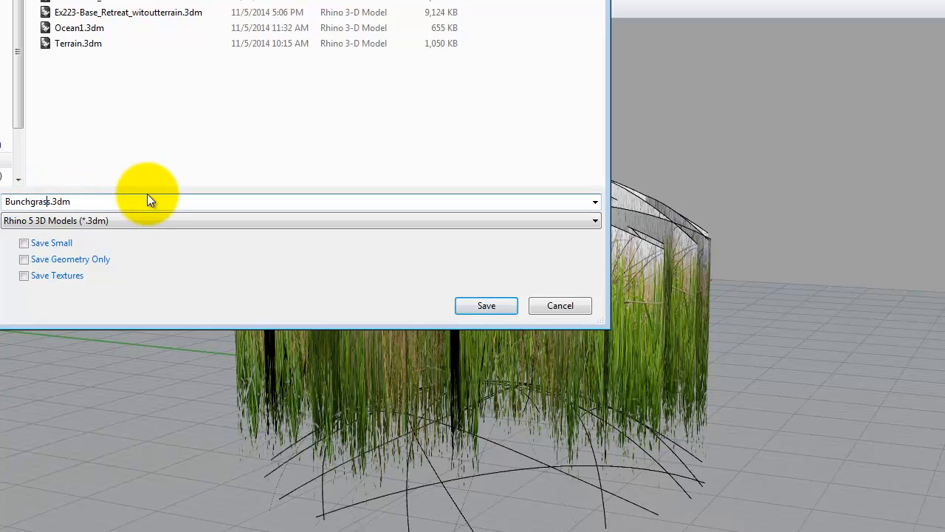
key("Backspace")
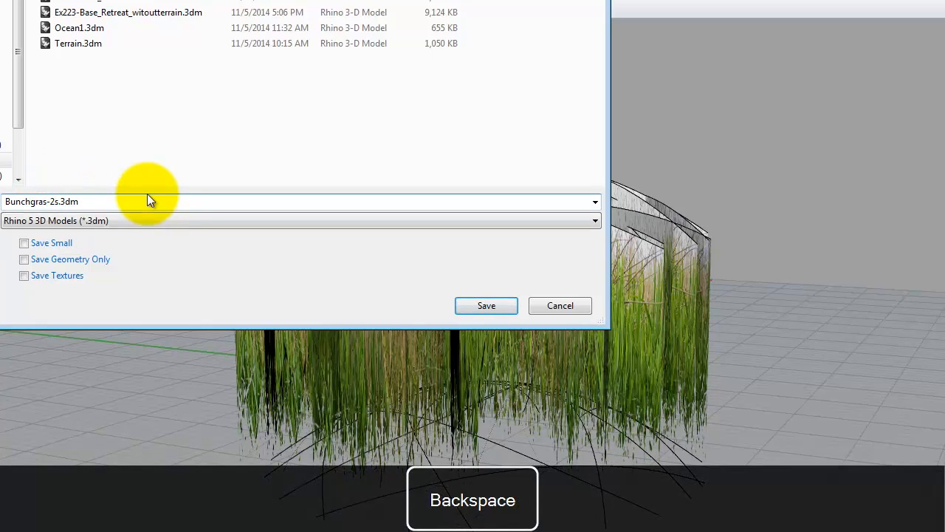
left_click(486, 304)
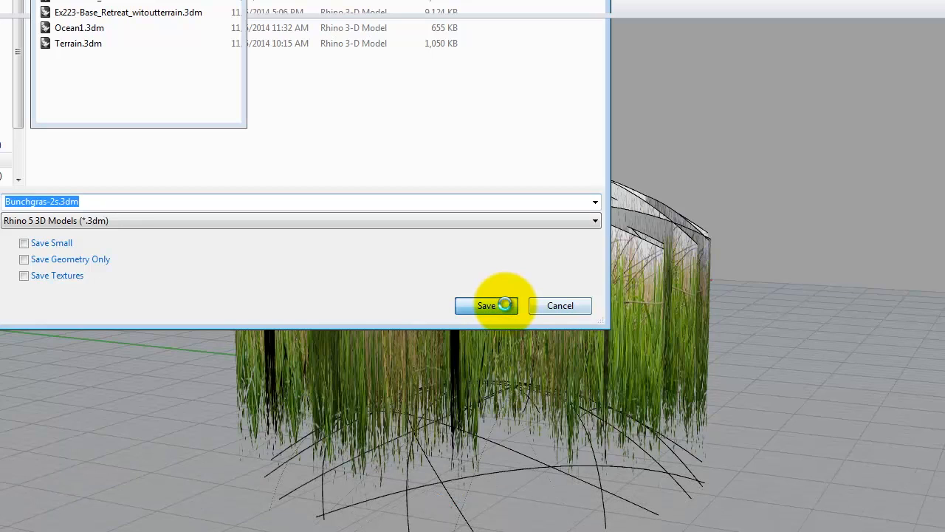
left_click(486, 305)
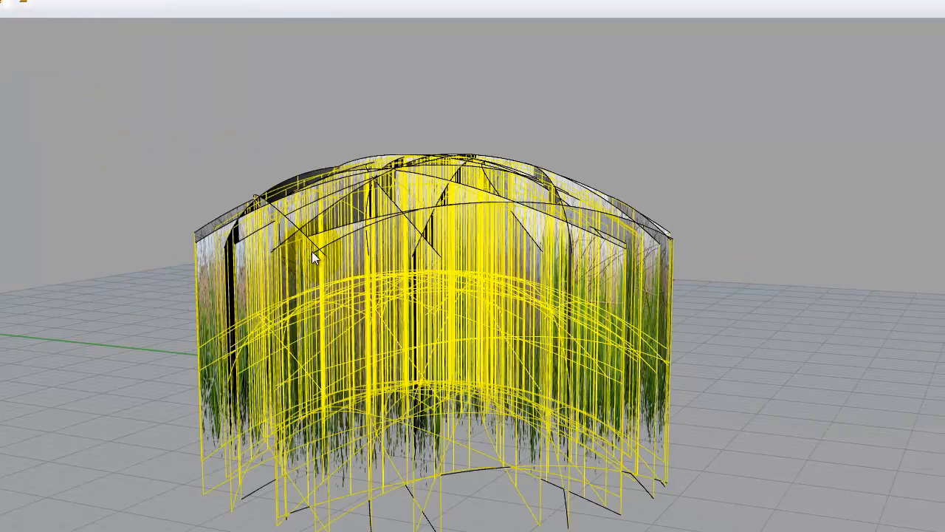
mouse_move(294, 398)
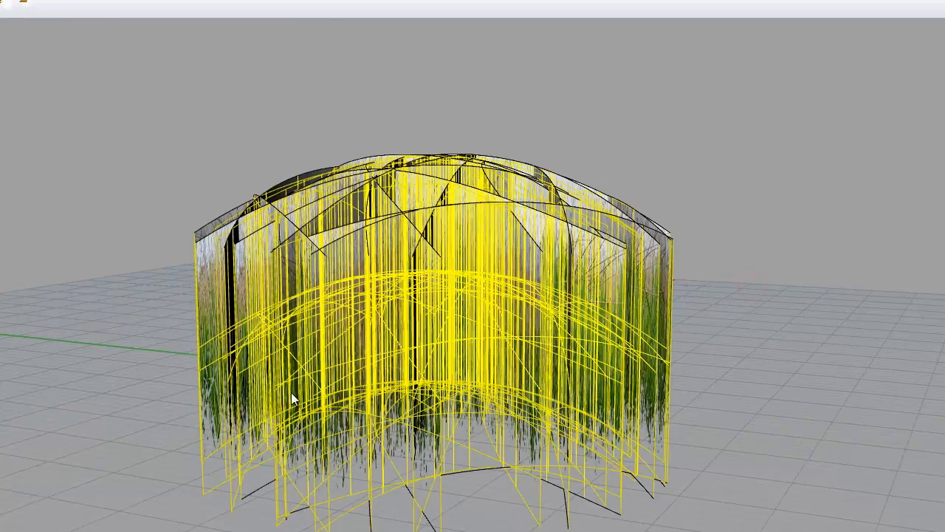
mouse_move(532, 334)
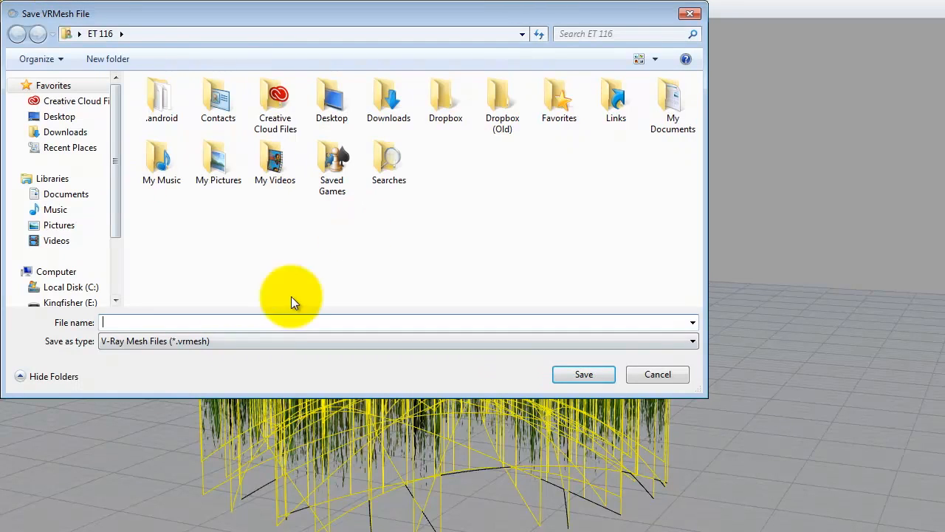
- Browse the Save VRMesh dialog to Kingfisher (E:) > A136 > Ex223 > F2014
left_click(398, 340)
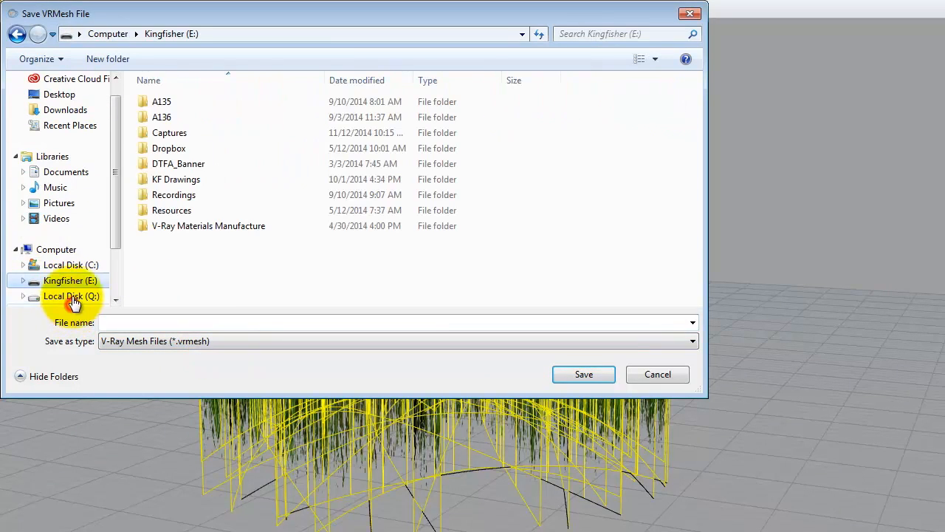
double_click(161, 116)
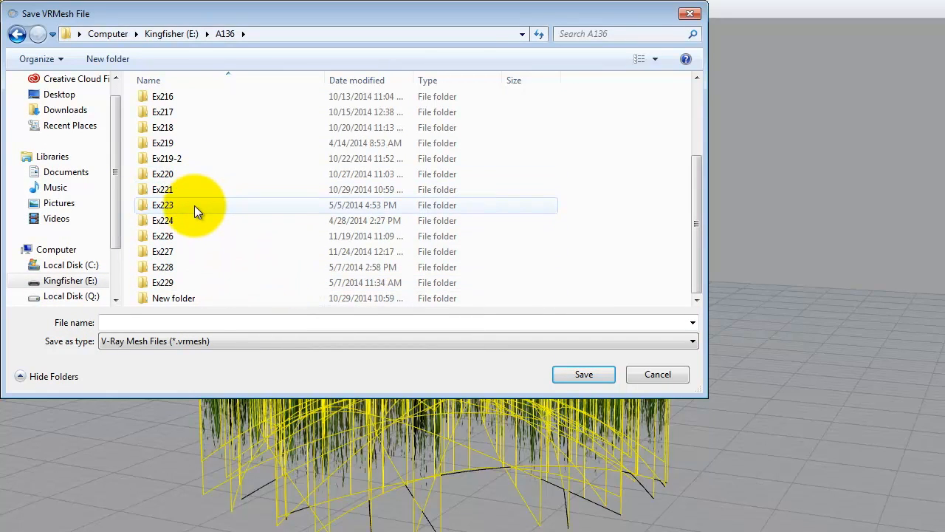
double_click(162, 204)
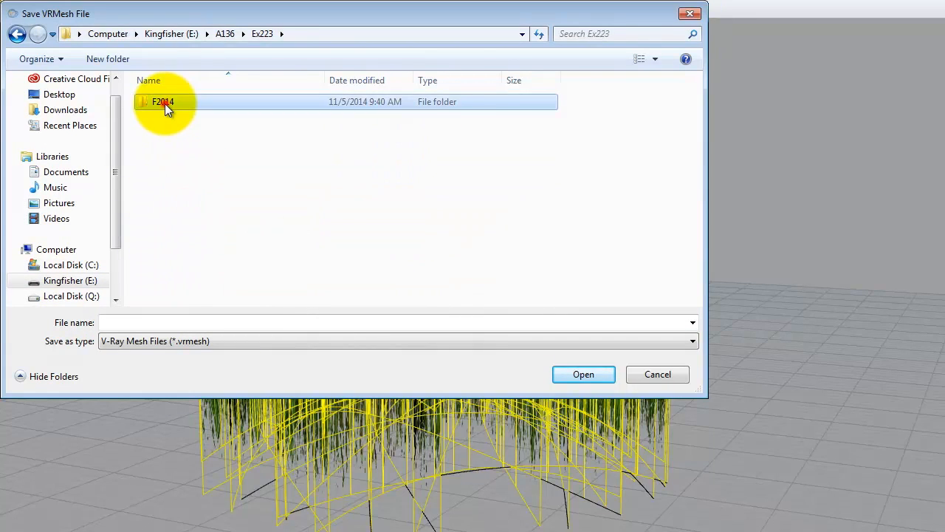
double_click(162, 100)
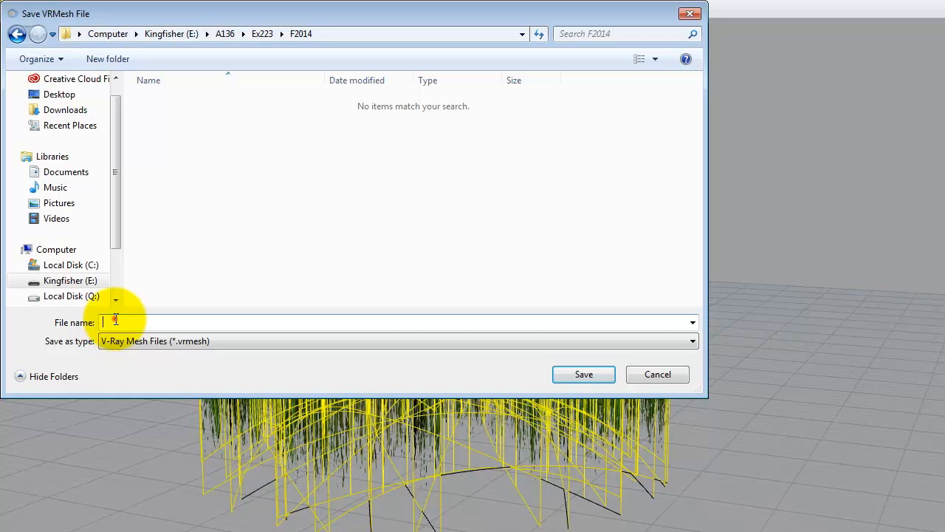
- Name the export bunchgrass-vrmesh and save it
type("b")
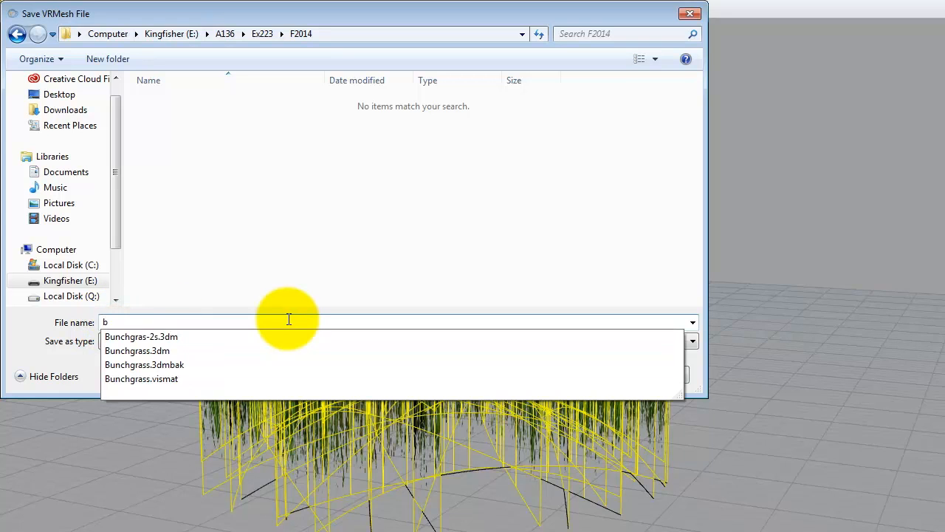
type("unchgrass-v")
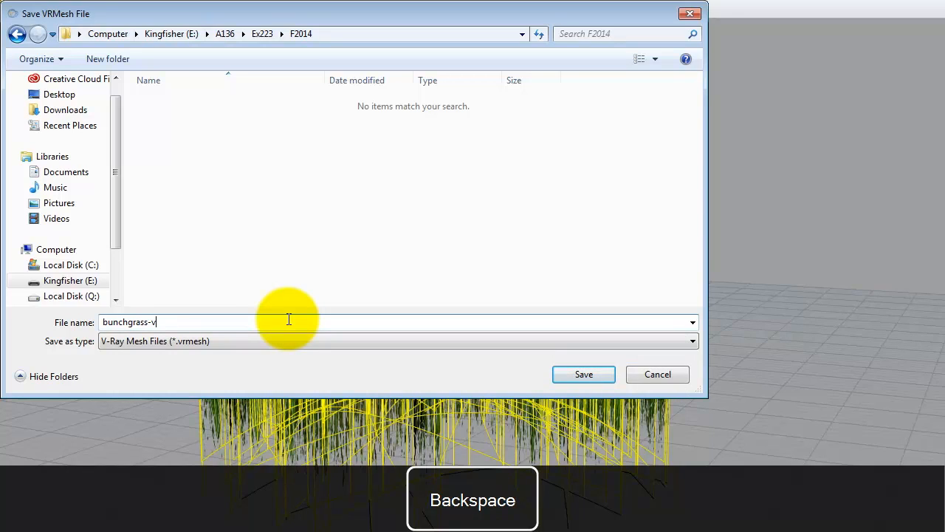
type("rmesh")
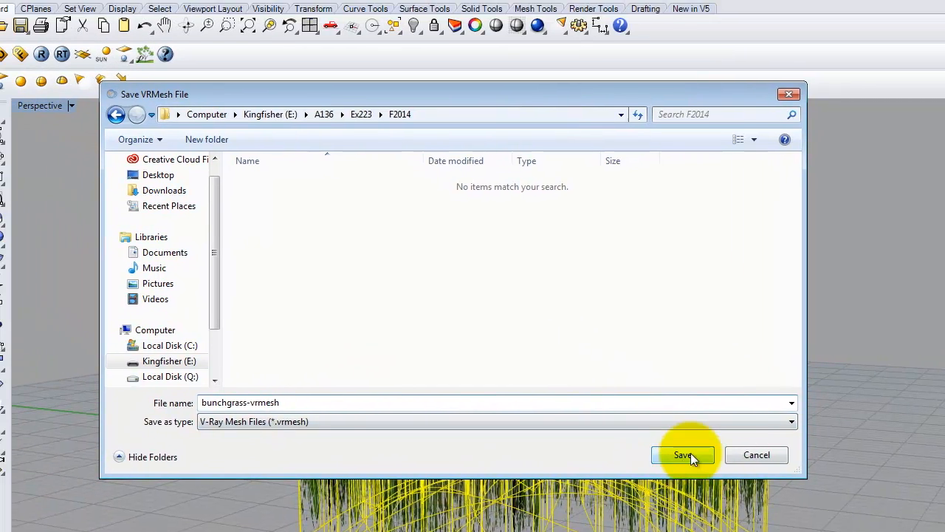
left_click(682, 454)
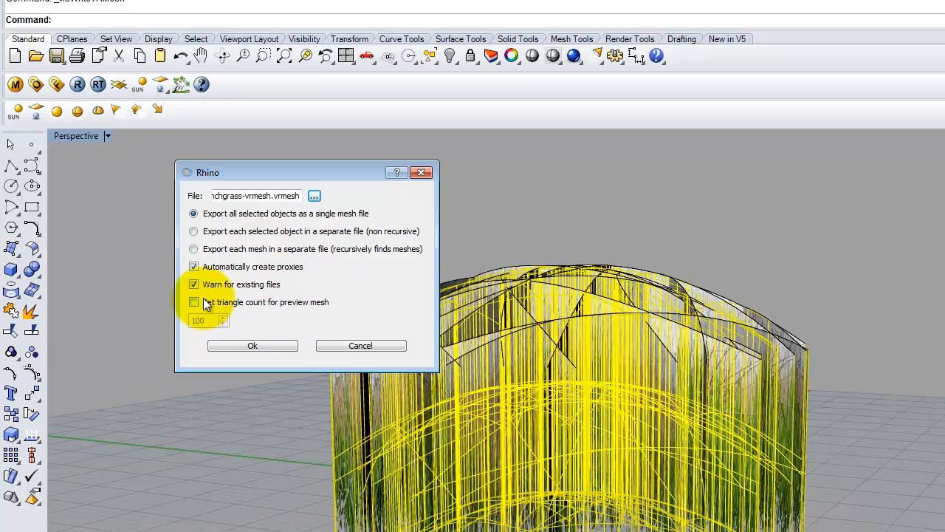
- Export as a single mesh with automatic proxies and no custom preview triangle count
left_click(195, 301)
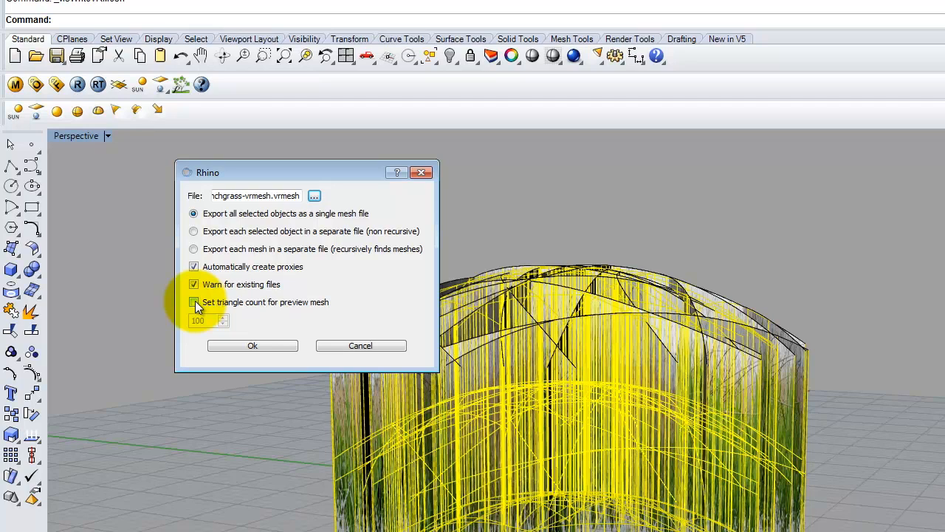
left_click(194, 301)
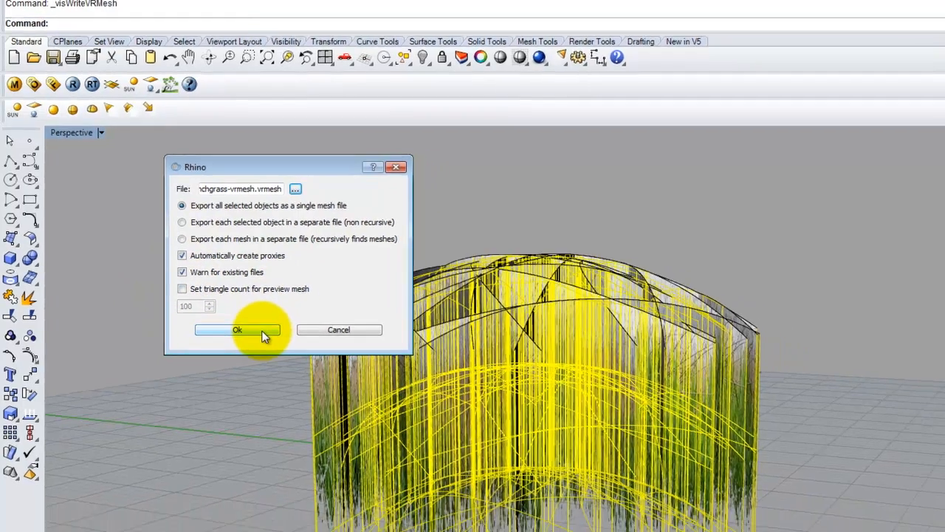
left_click(236, 330)
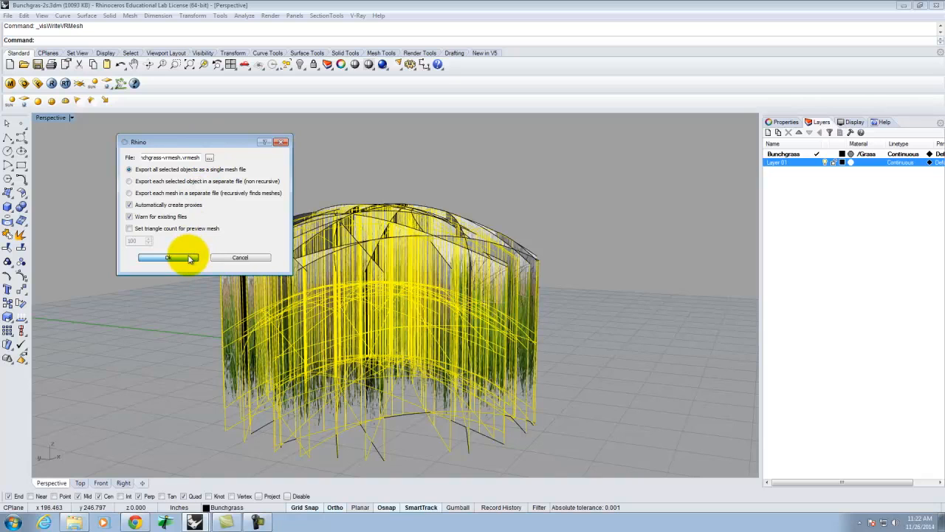
- Confirm the export, select the new grass proxy and repeat the VRMesh export command
left_click(156, 257)
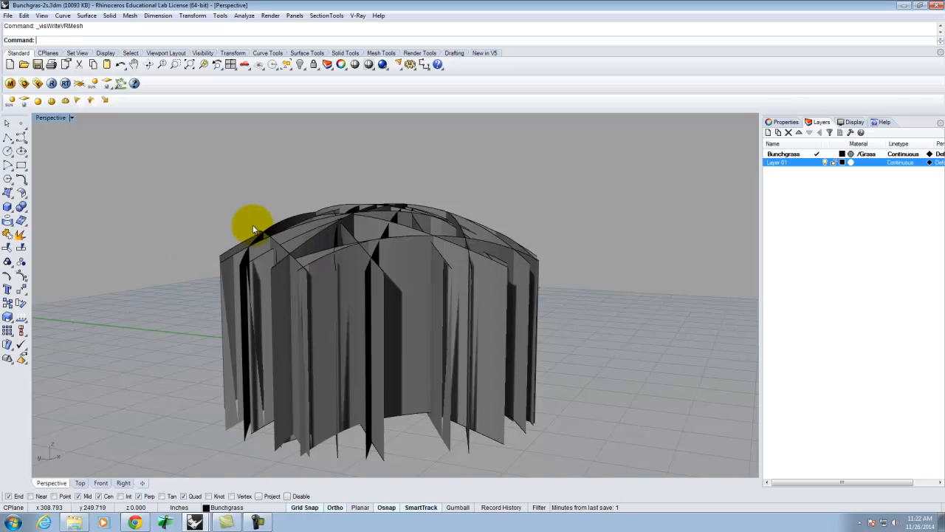
left_click_drag(254, 227, 532, 184)
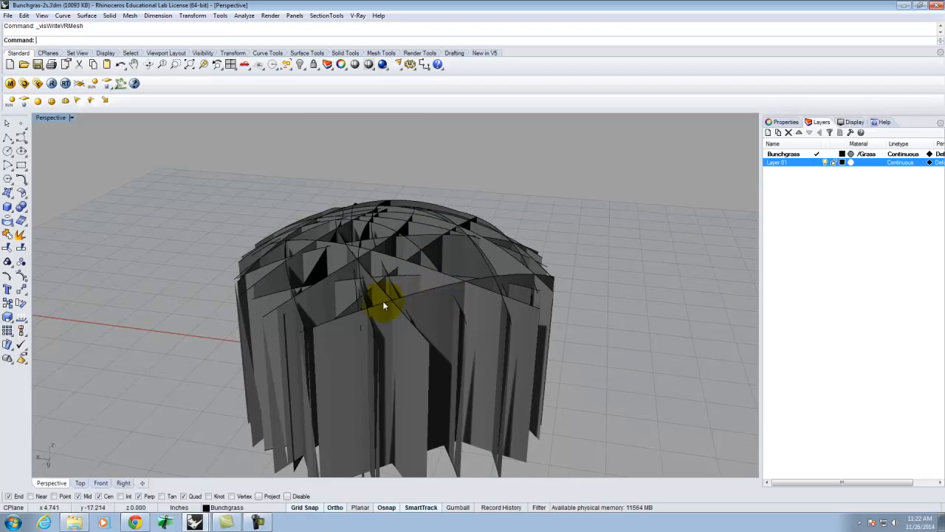
left_click(637, 272)
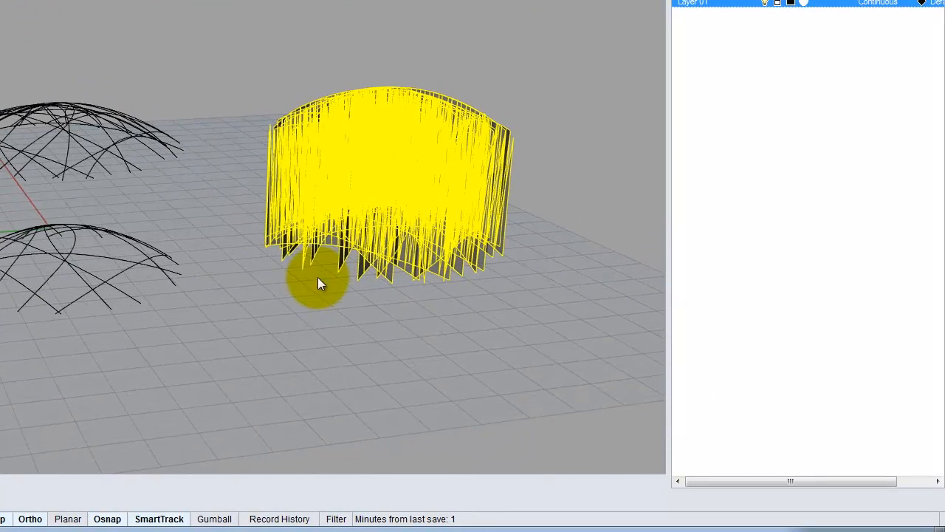
key("ctrl+z")
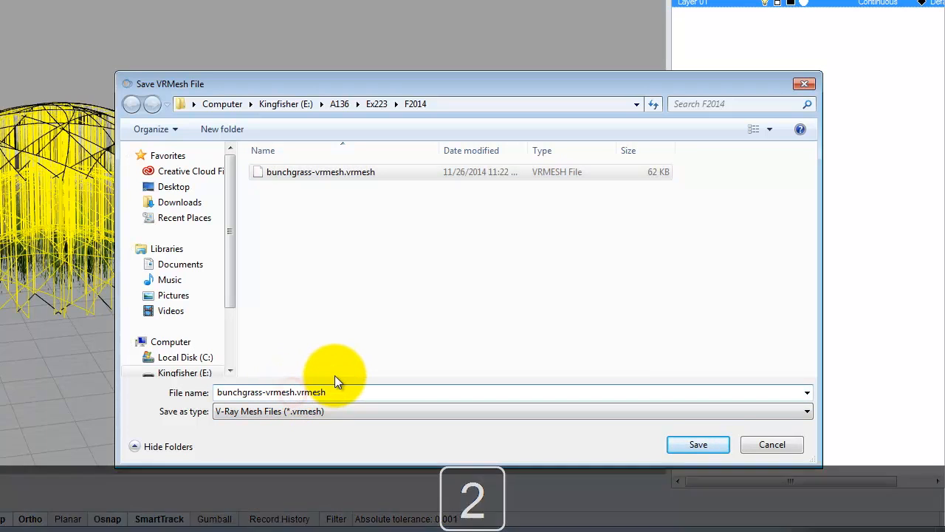
- Save bunchgrass-vrmesh2 with a preview triangle count of 5
left_click(697, 443)
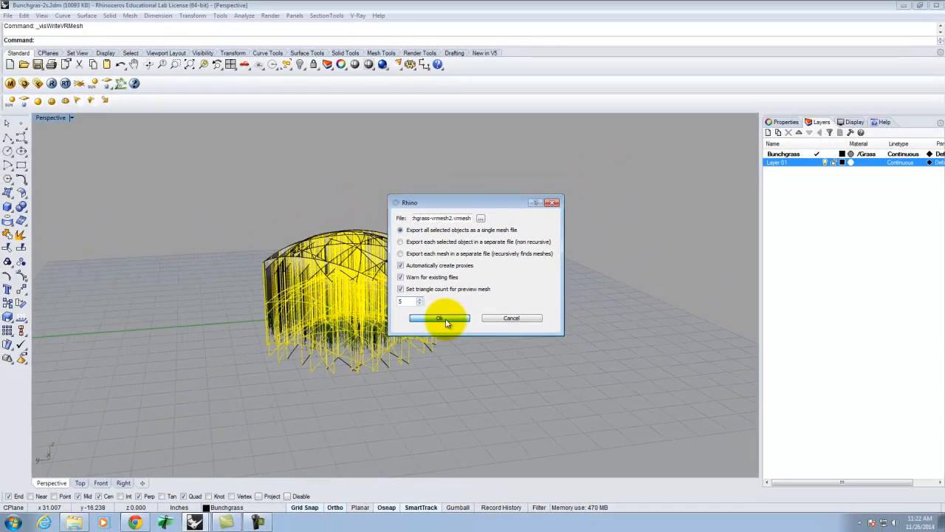
left_click(438, 317)
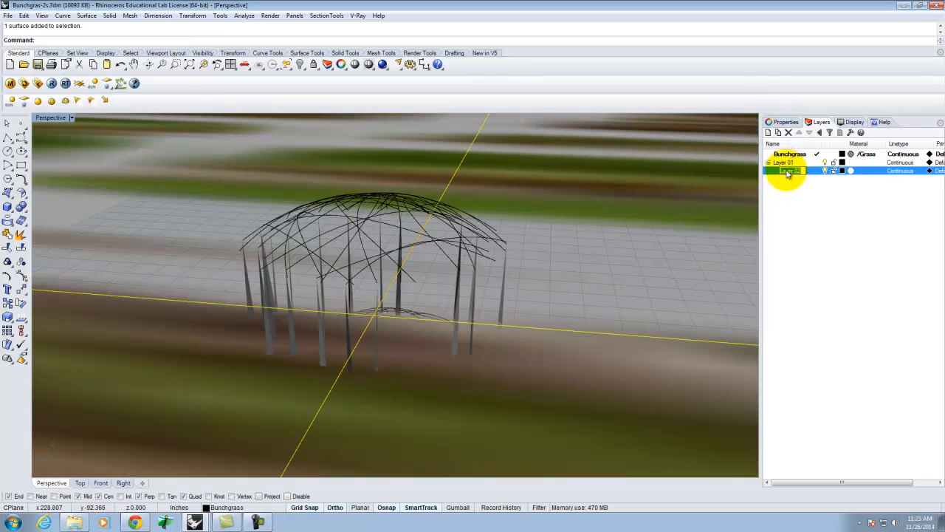
- Move the selected proxy onto Layer 01 and start a V-Ray render of the scene
right_click(790, 160)
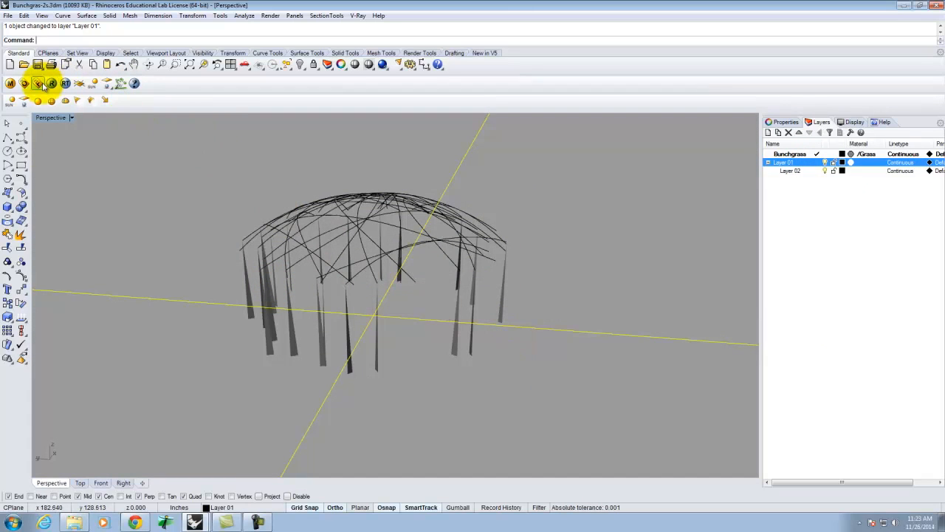
left_click(39, 83)
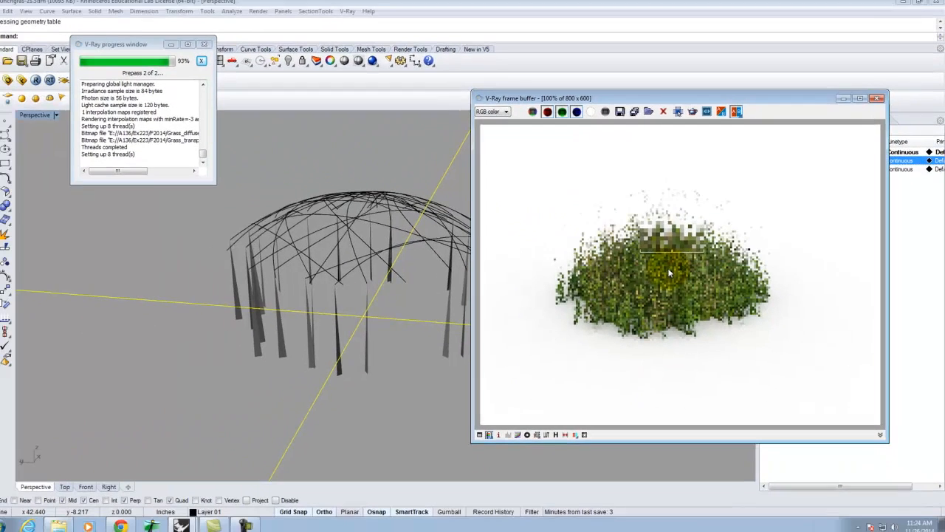
- Close the V-Ray frame buffer once the bunchgrass render finishes
left_click(883, 97)
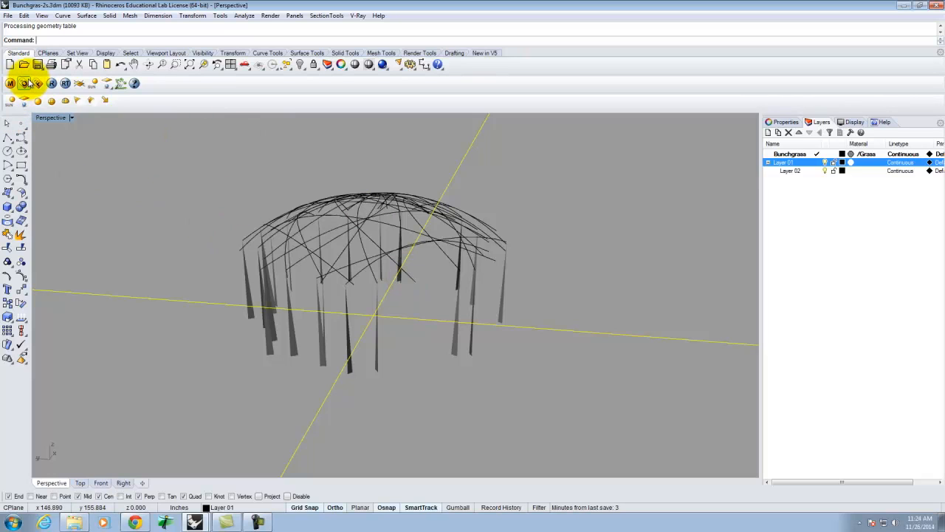
mouse_move(11, 83)
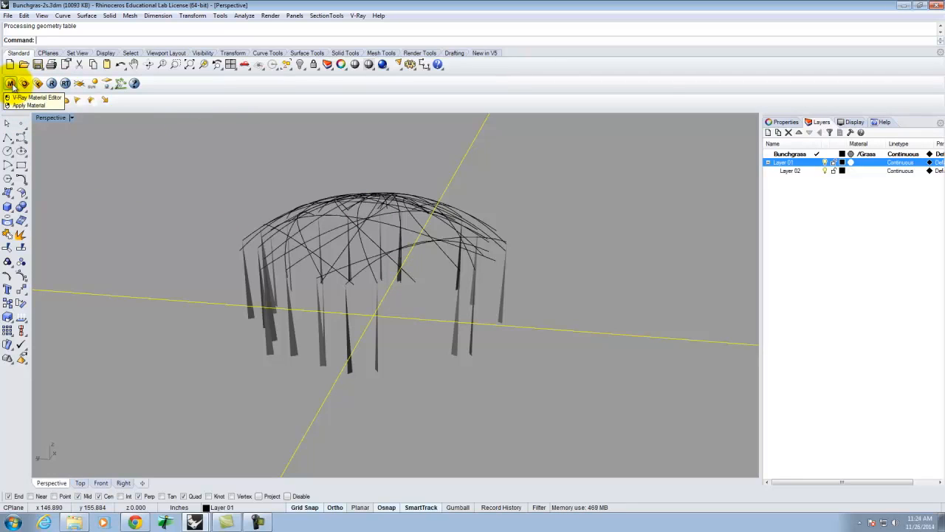
left_click(10, 82)
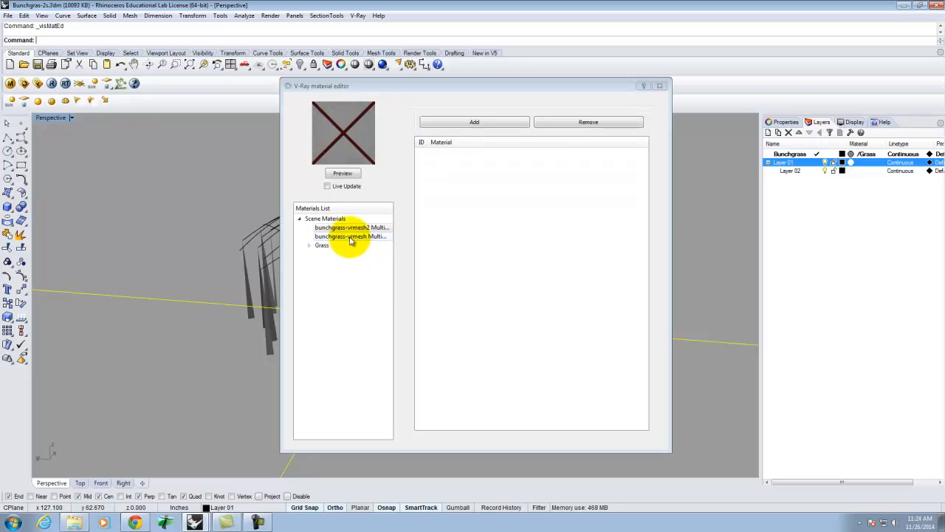
left_click(352, 237)
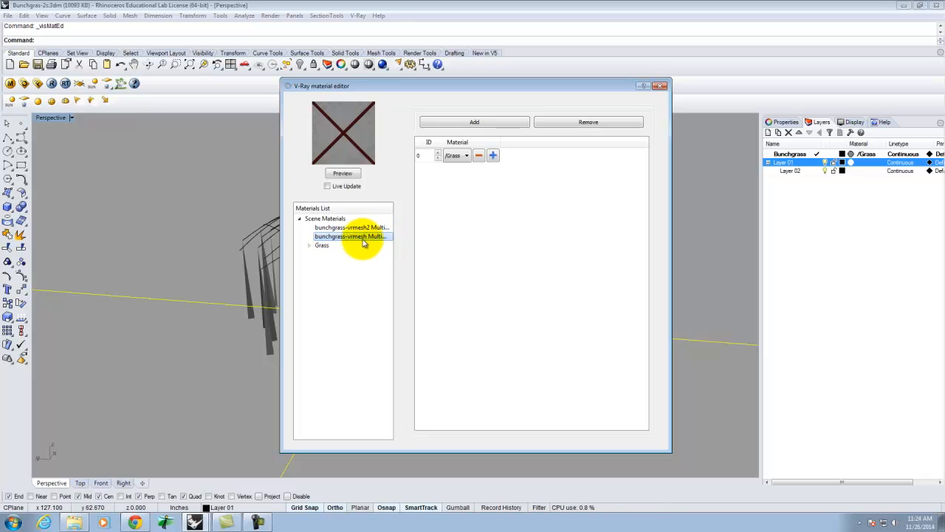
mouse_move(357, 237)
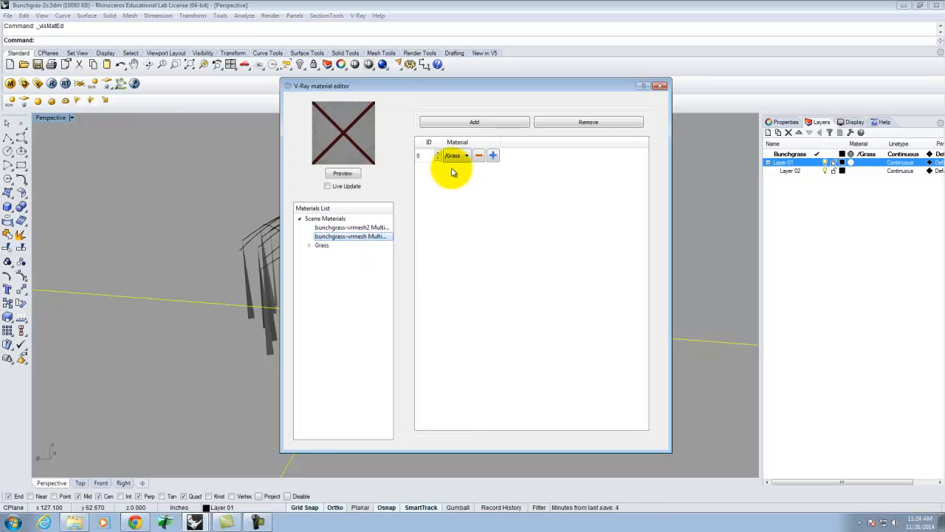
mouse_move(351, 236)
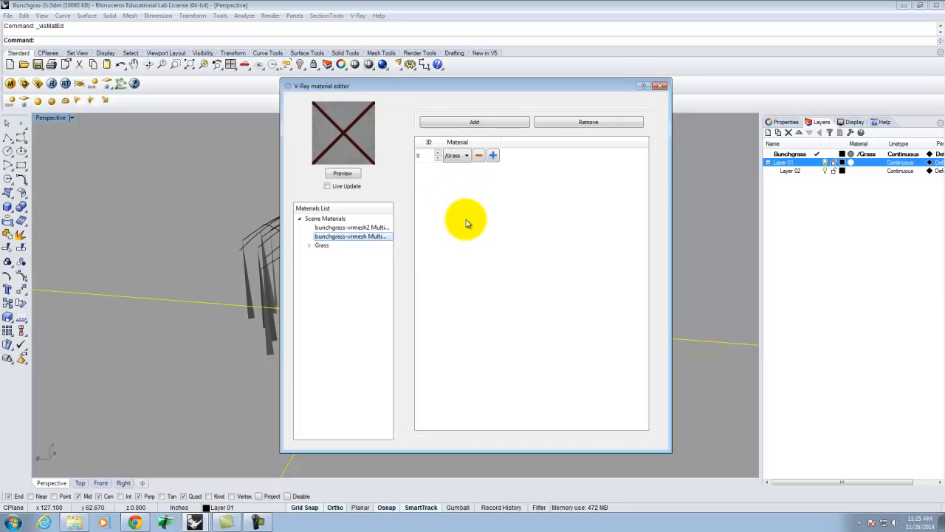
left_click(352, 236)
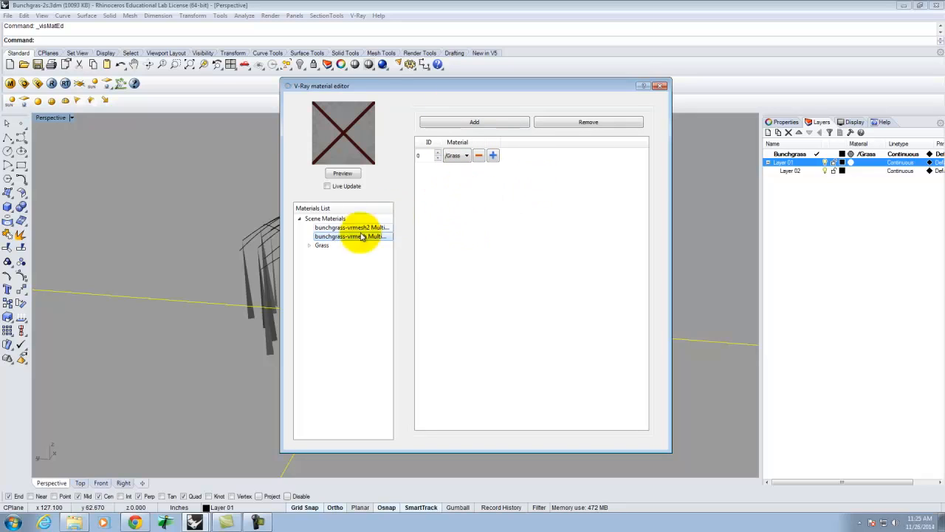
left_click(352, 236)
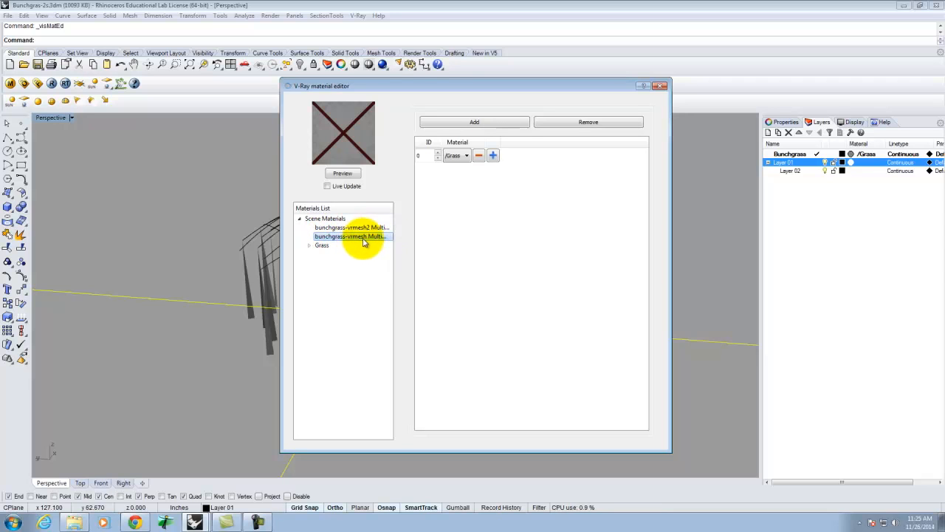
- Pack the bunchgrass multi-material into a zip saved in Kingfisher (E:) > A136 > Ex223 > F2014
right_click(351, 236)
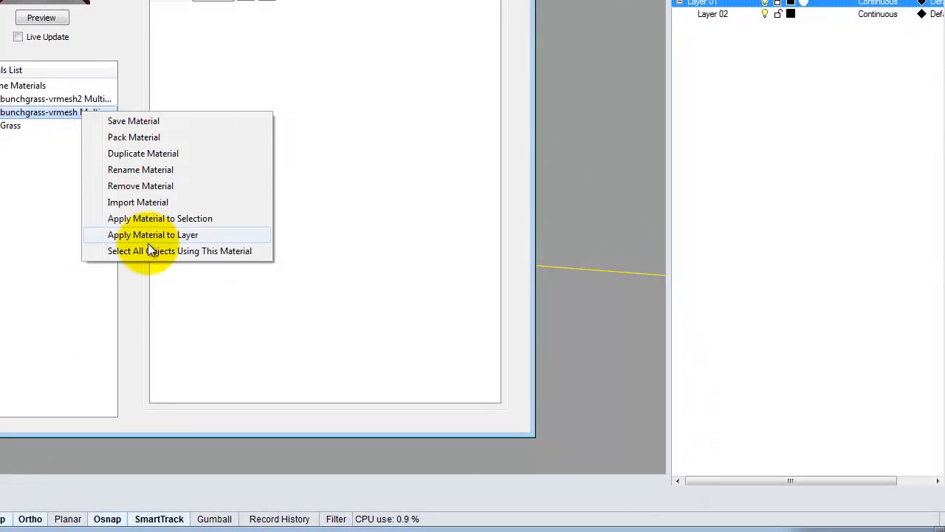
left_click(133, 121)
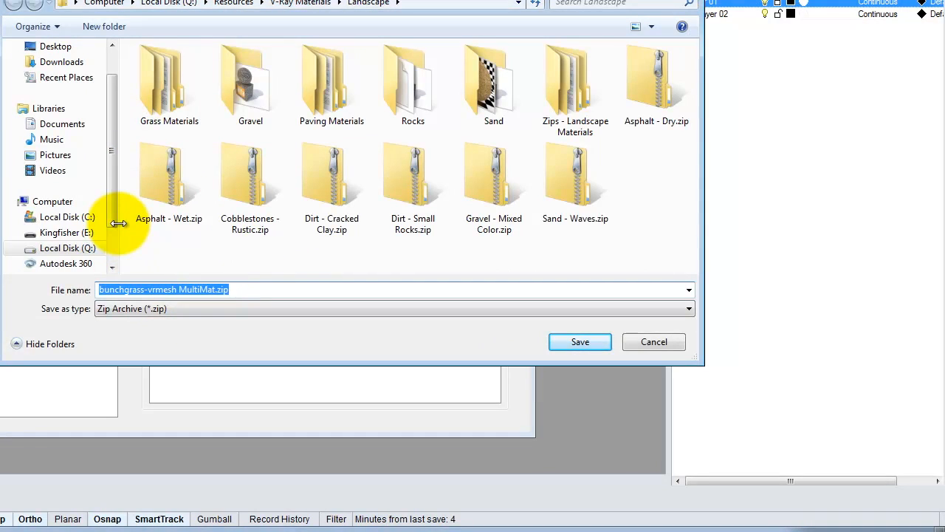
left_click(66, 232)
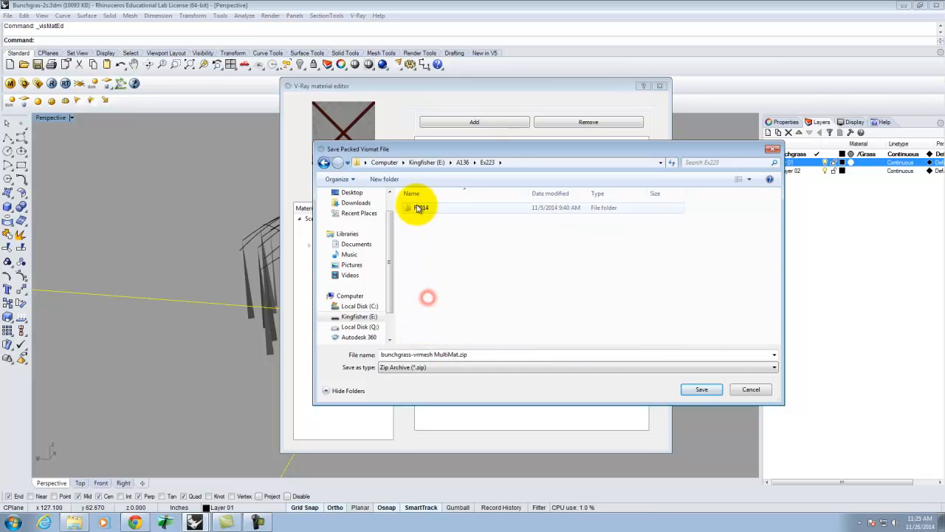
double_click(421, 206)
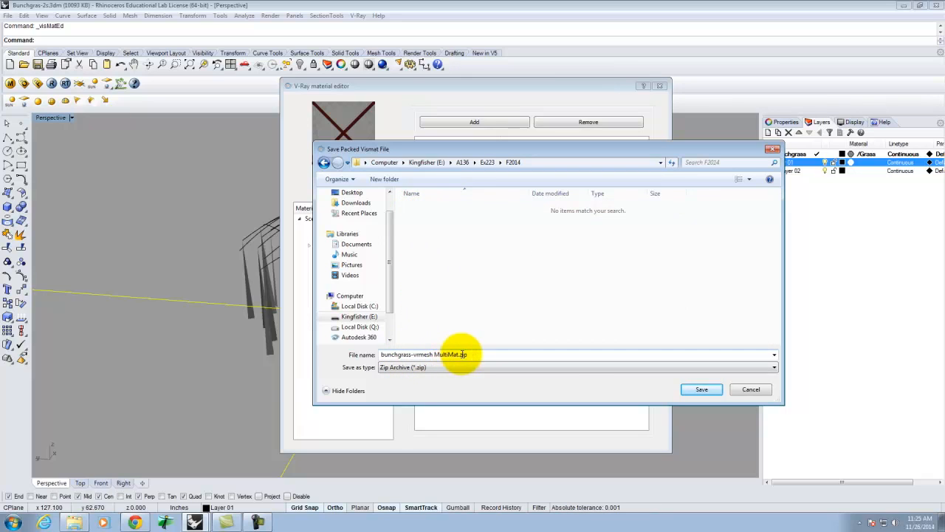
left_click(700, 389)
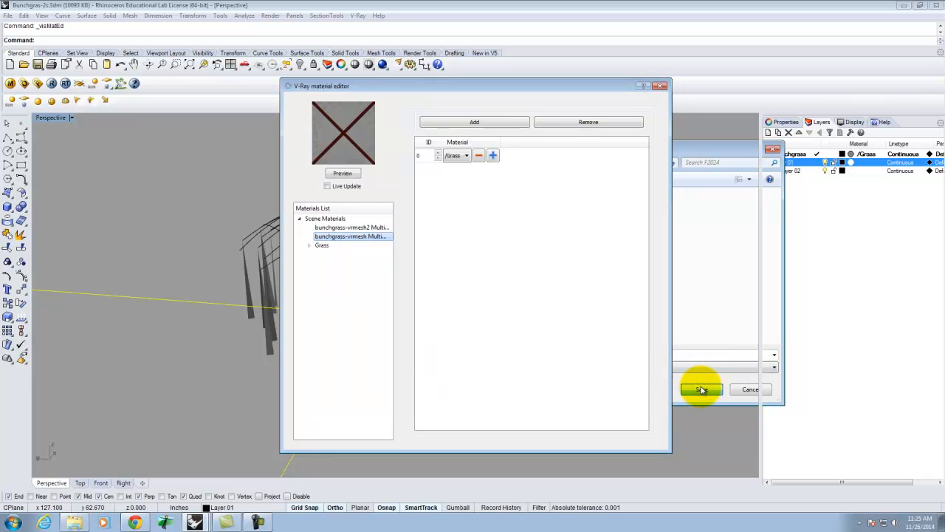
left_click(700, 389)
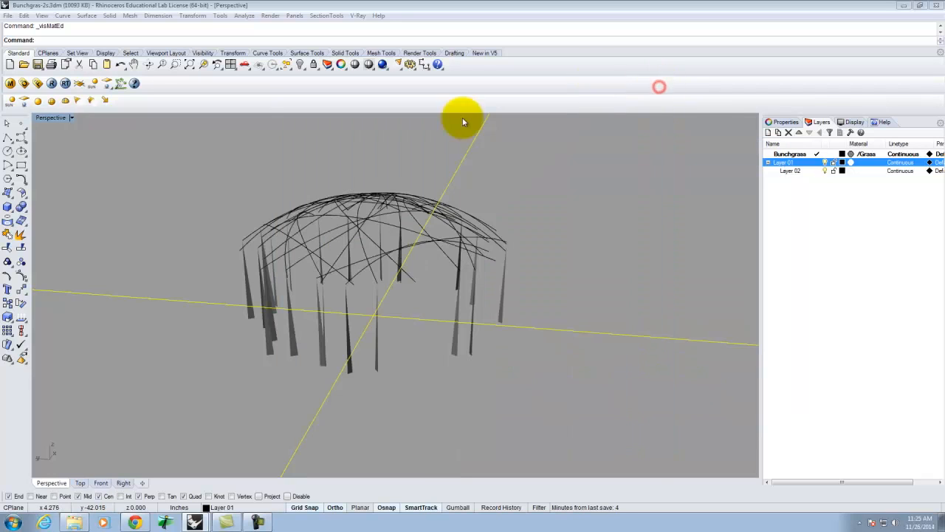
- Import bunchgrass-vrmesh.vrmesh from the F2014 folder as a V-Ray proxy into the night scene
left_click(195, 523)
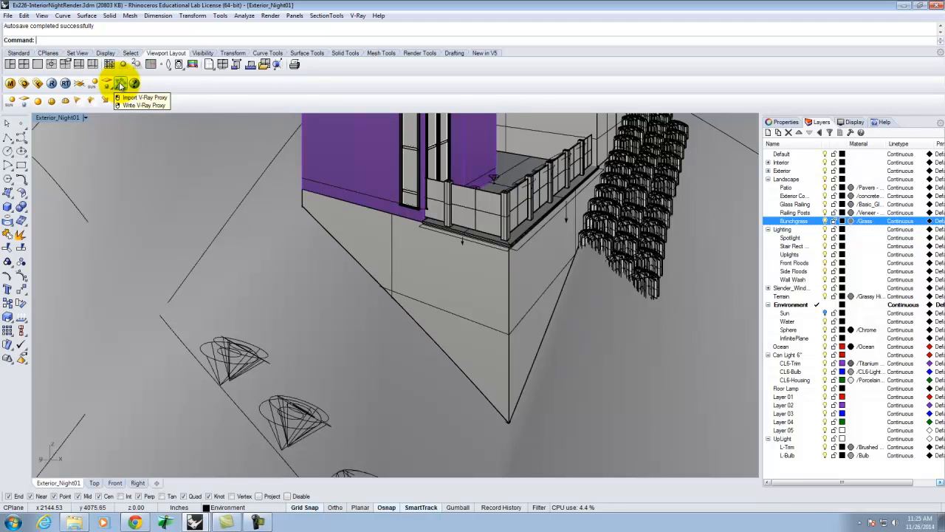
left_click(121, 82)
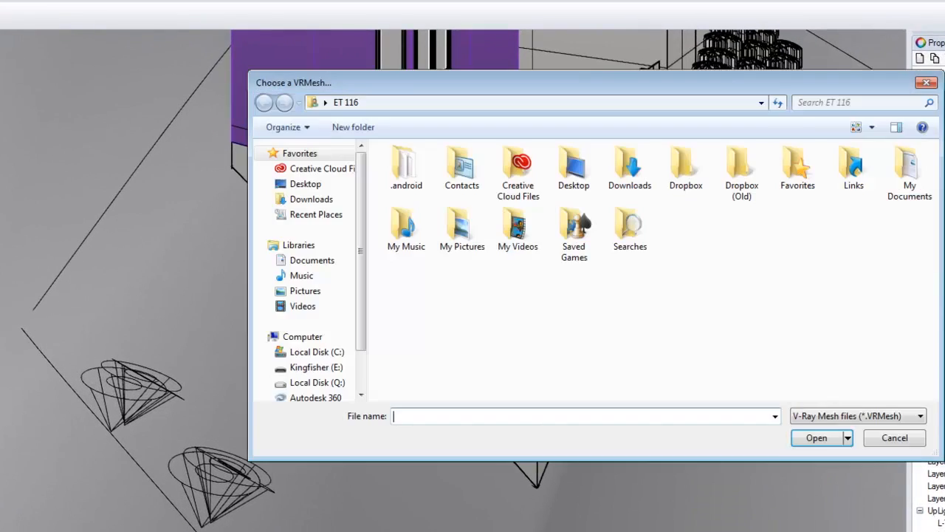
left_click(316, 366)
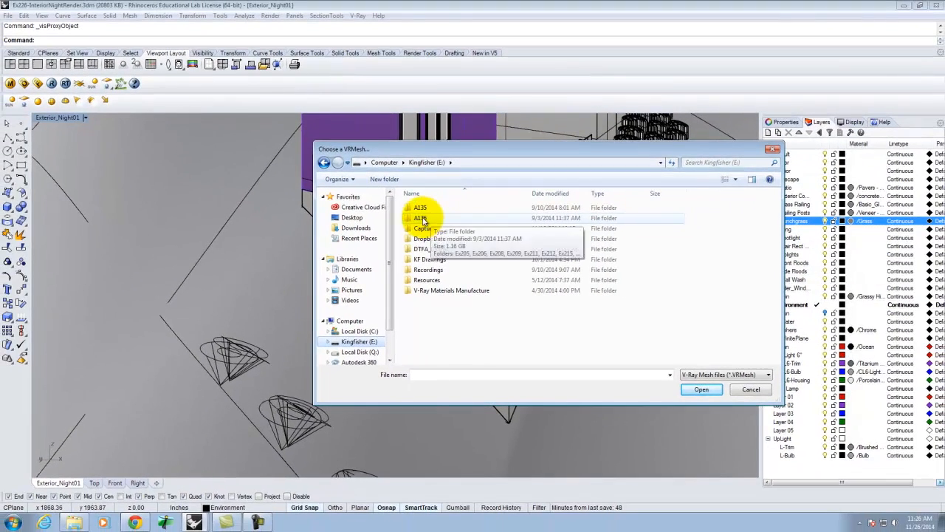
double_click(419, 219)
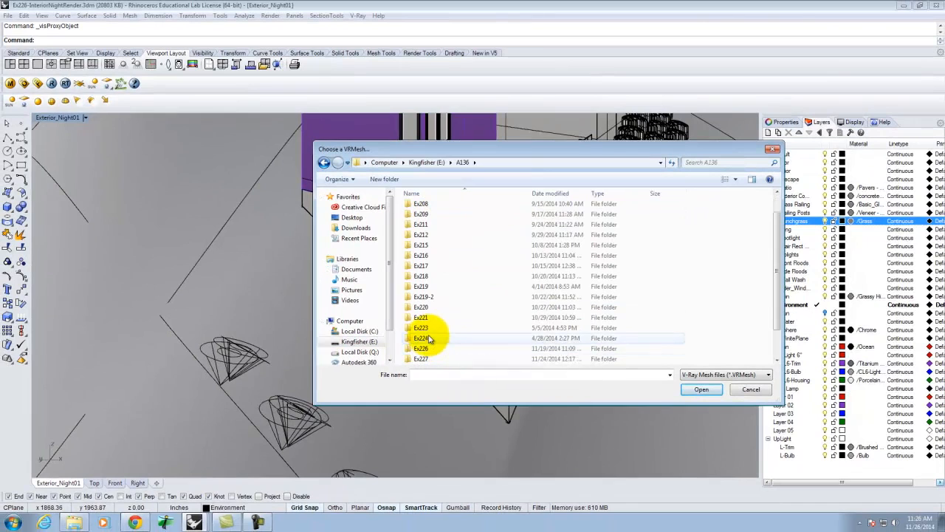
double_click(421, 327)
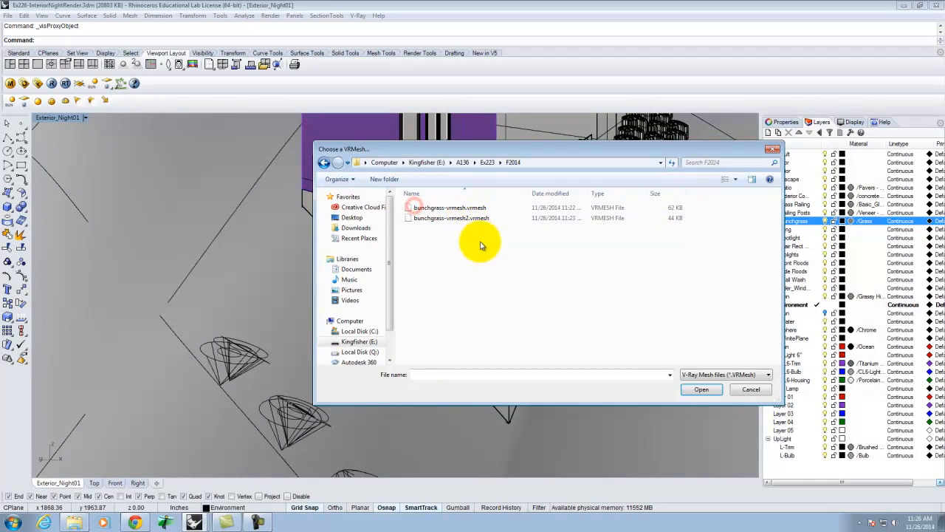
left_click(449, 207)
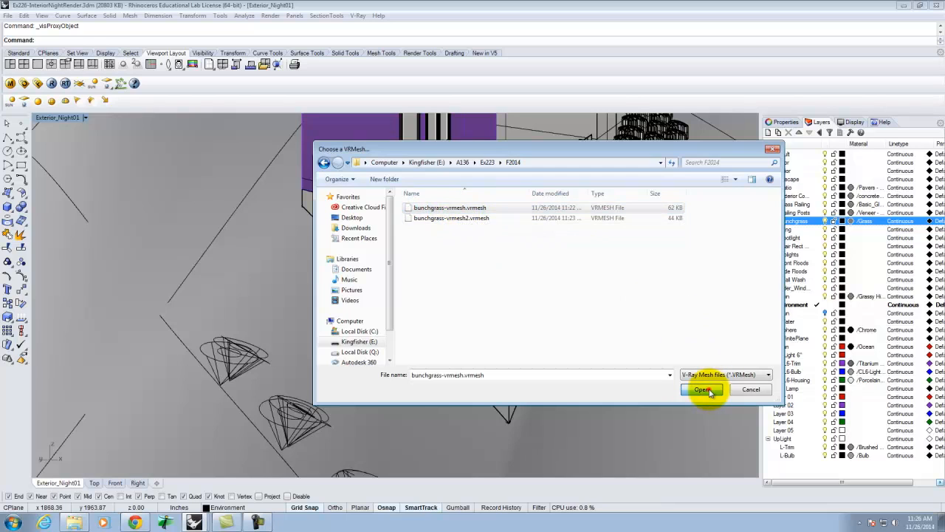
left_click(702, 390)
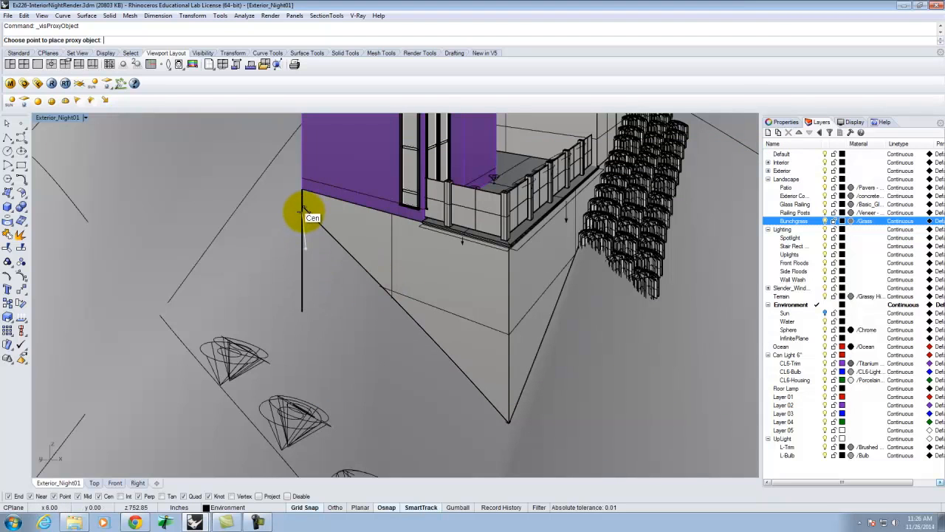
mouse_move(326, 233)
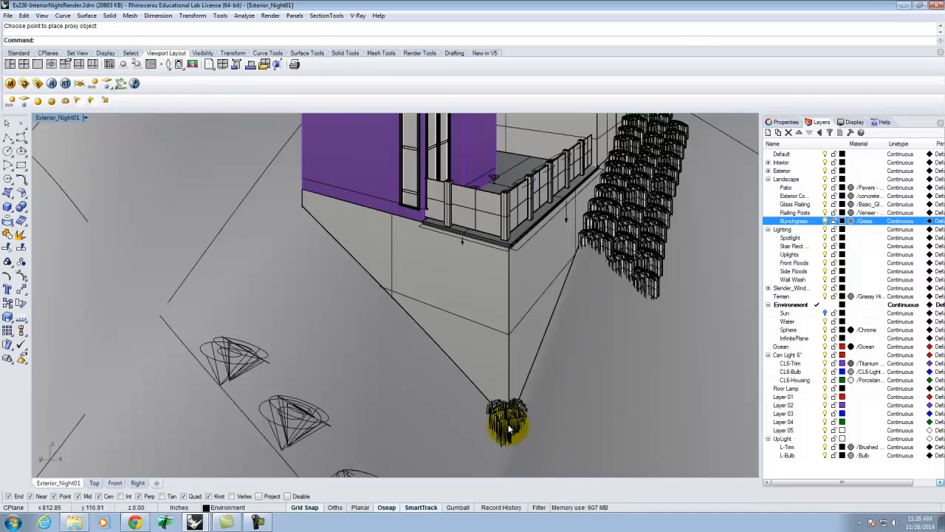
- Select the newly placed grass proxy, picking the block instance from the overlapping objects
left_click(510, 425)
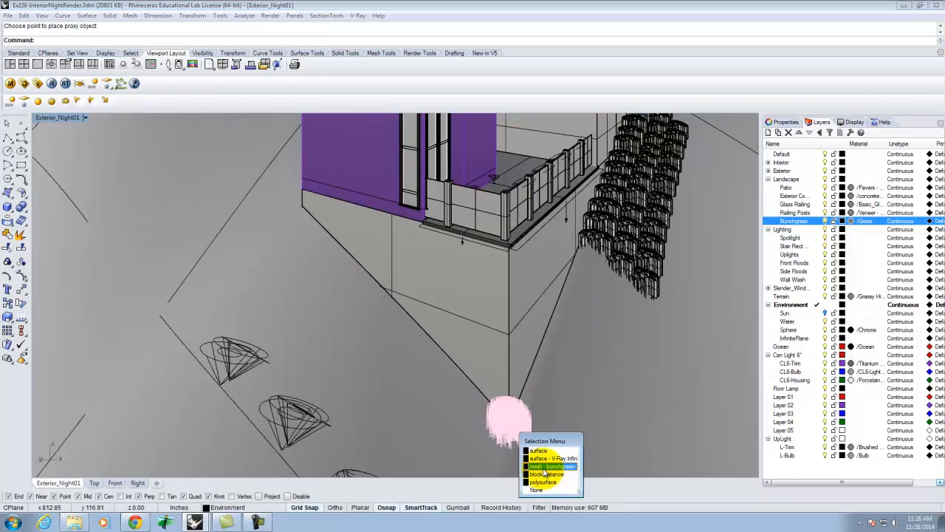
left_click(547, 467)
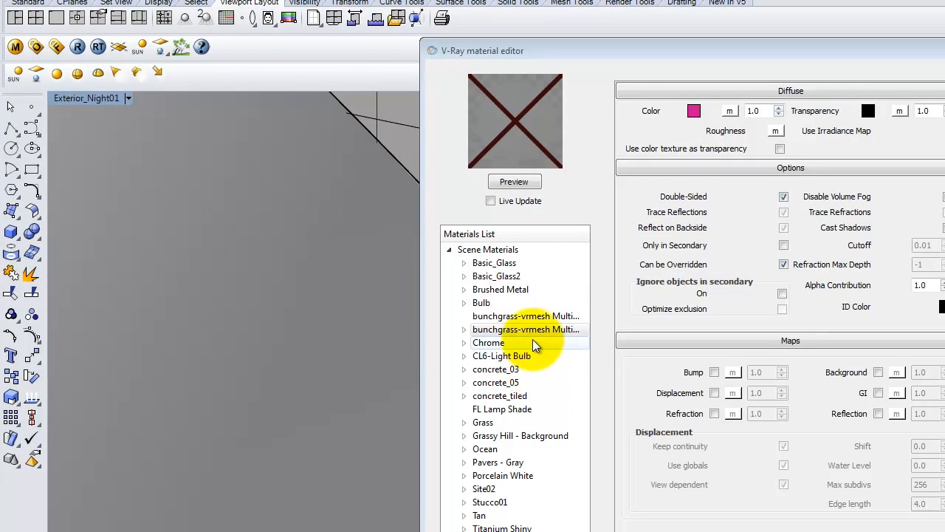
- Inspect the bunchgrass multi-materials and duplicate the bunchgrass-vrmesh Multi material
left_click(525, 329)
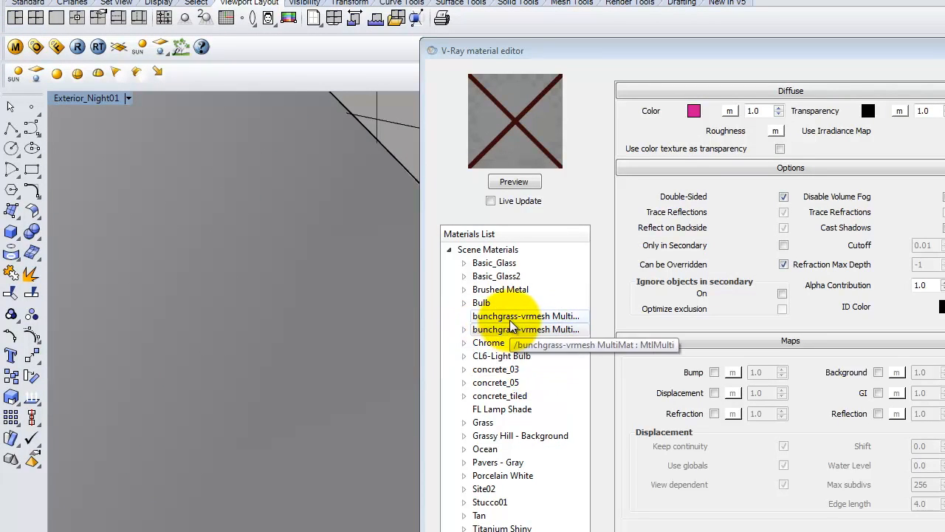
left_click(526, 329)
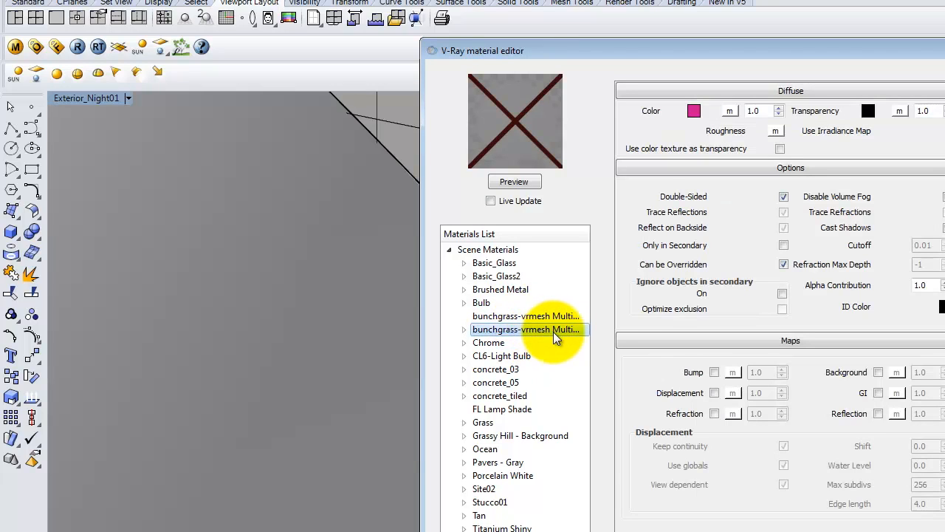
right_click(526, 328)
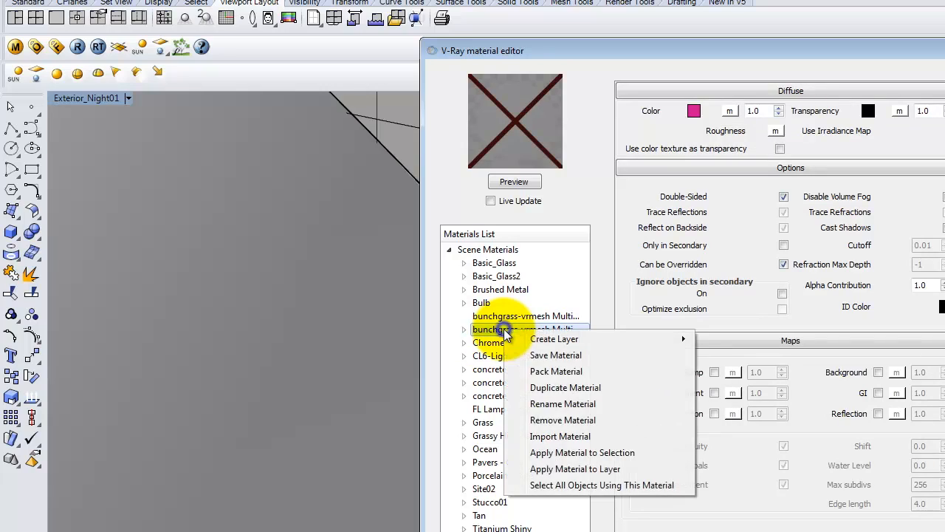
mouse_move(576, 387)
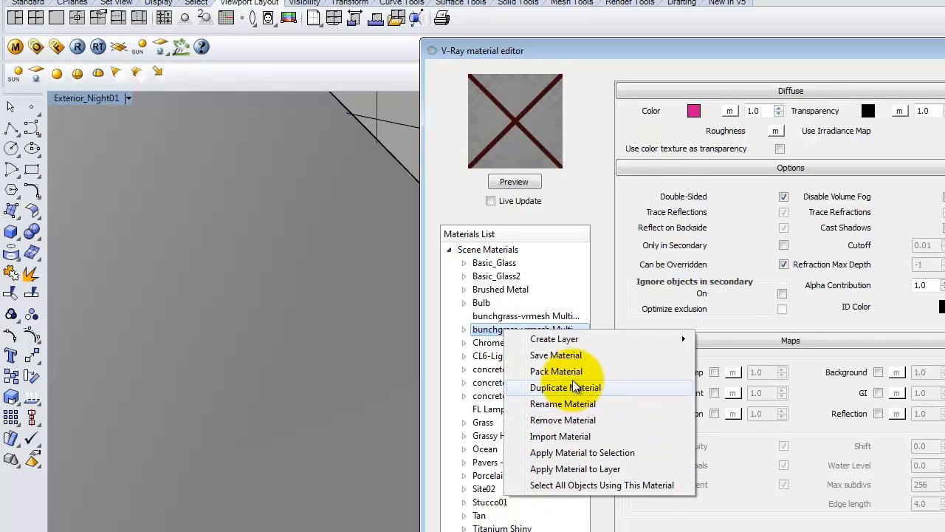
left_click(559, 436)
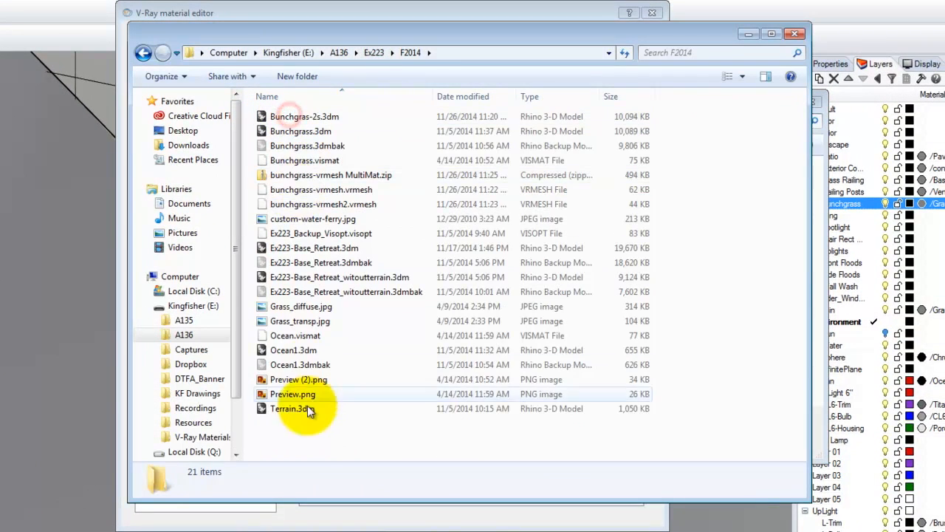
- Extract bunchgrass-vrmesh MultiMat.zip into its suggested folder inside F2014
right_click(331, 174)
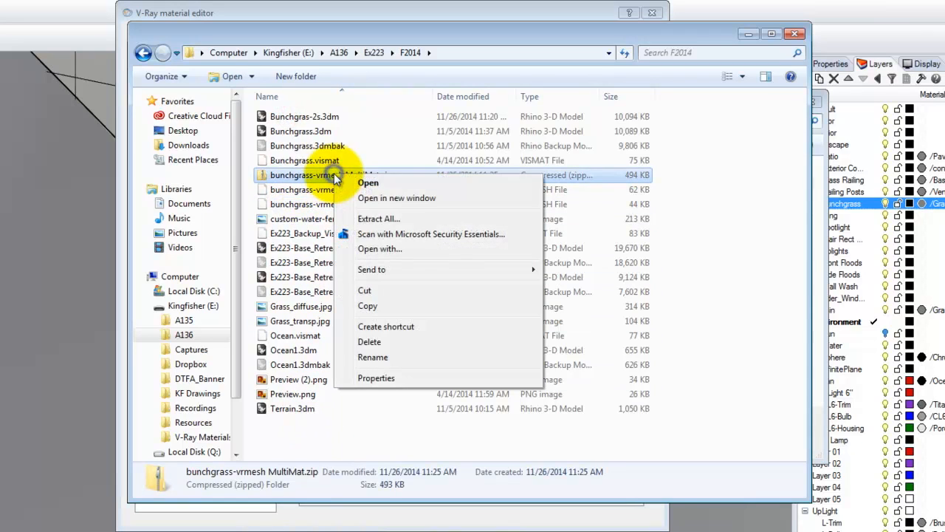
mouse_move(401, 233)
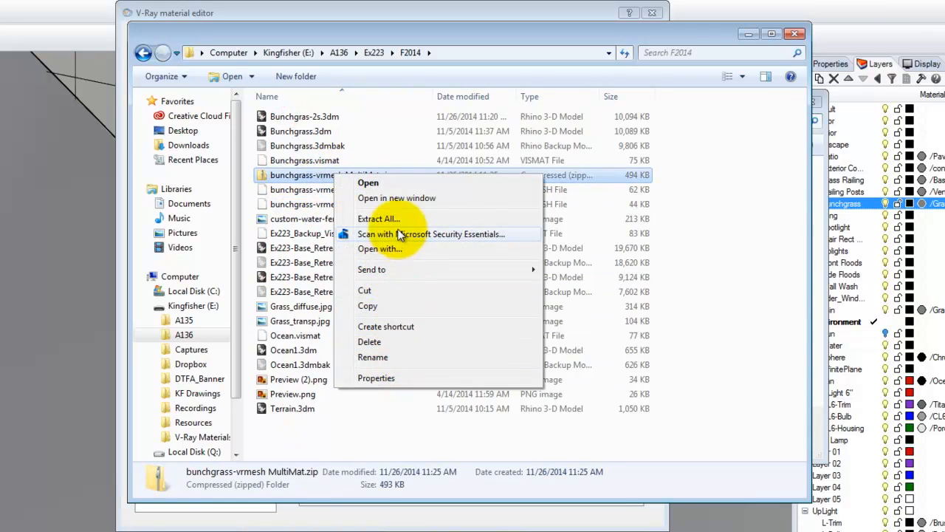
left_click(378, 218)
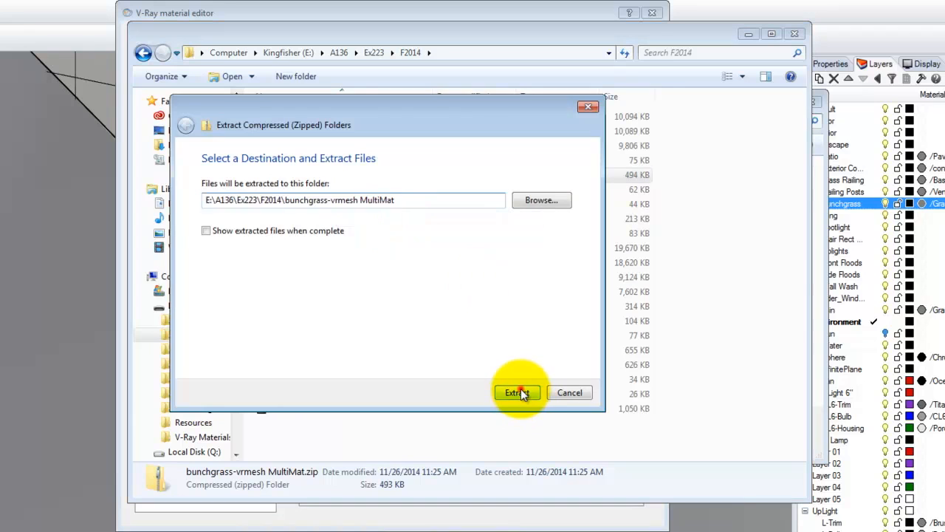
left_click(517, 392)
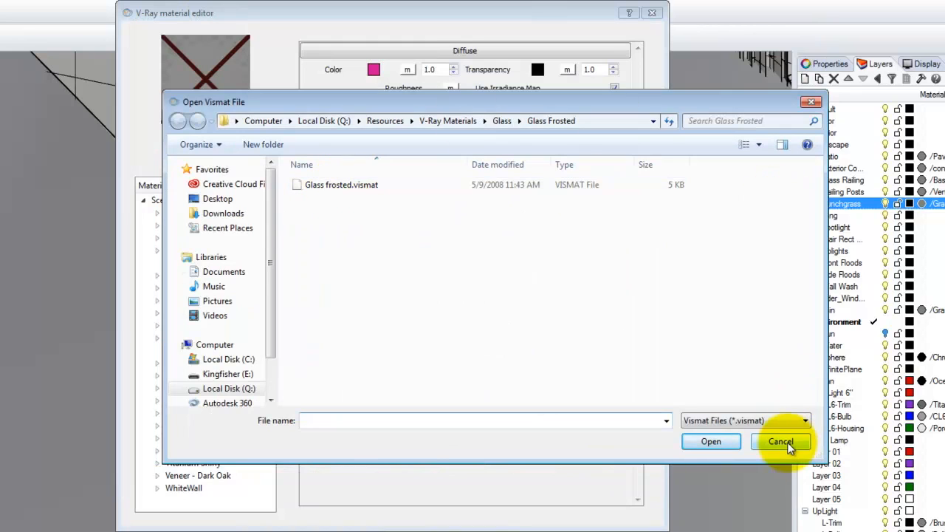
- Browse to F2014 > bunchgrass-vrmesh MultiMat and load the extracted .vismat material file
left_click(780, 440)
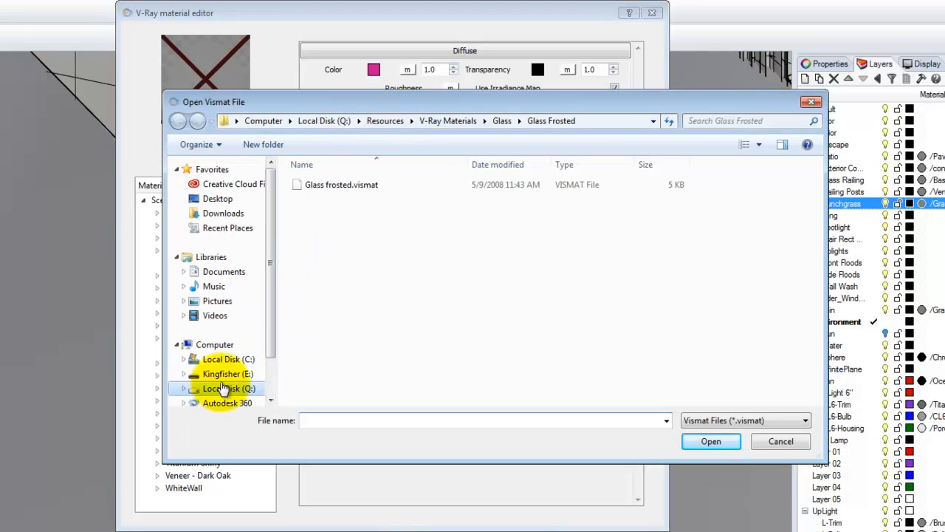
left_click(228, 374)
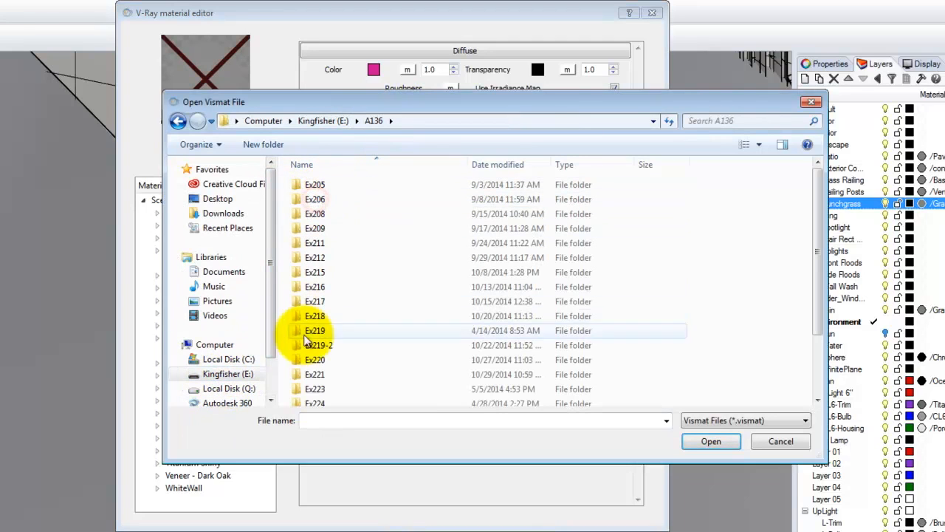
double_click(315, 389)
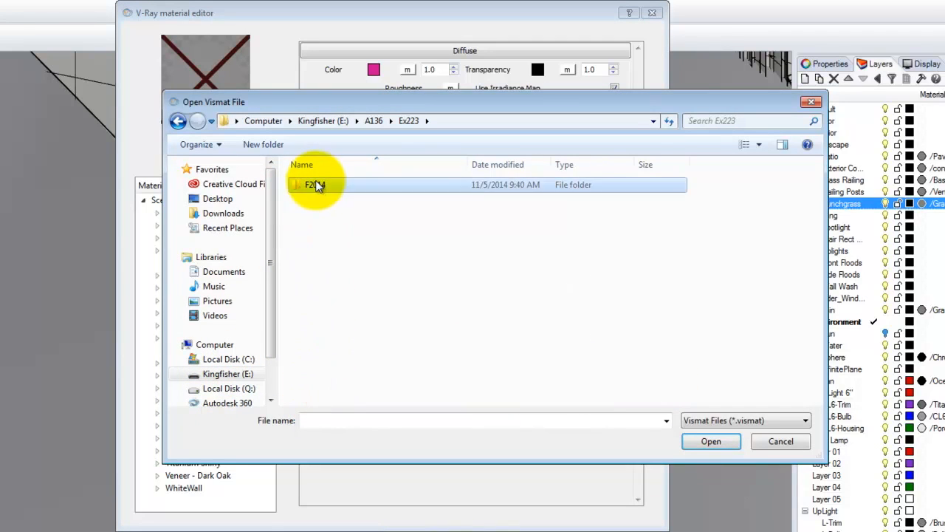
double_click(313, 184)
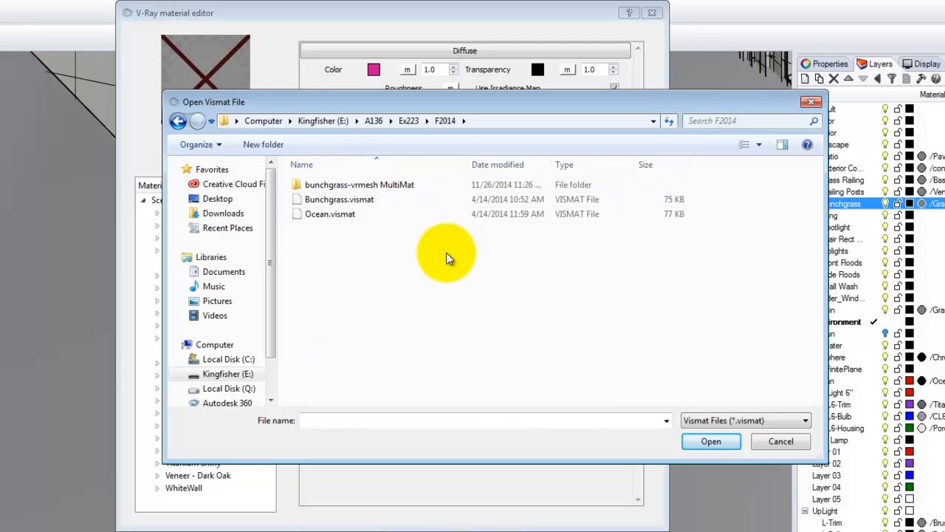
double_click(360, 183)
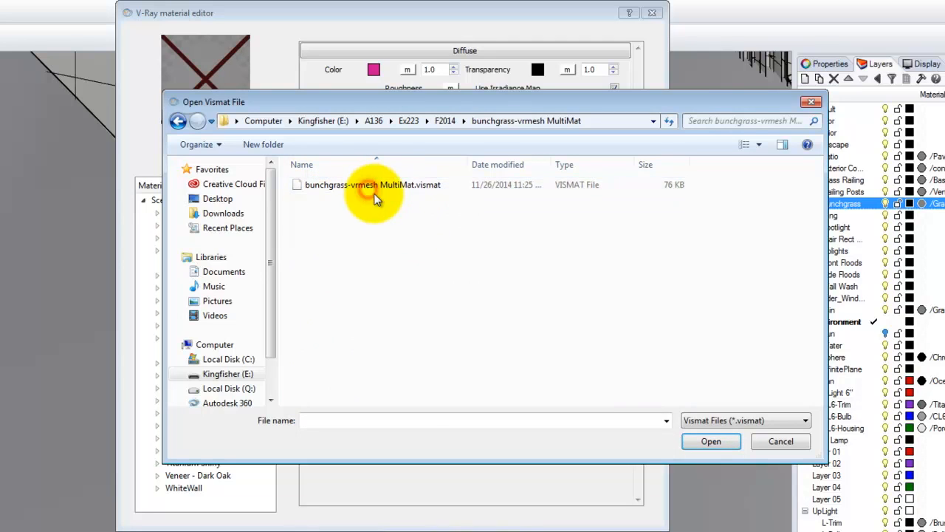
double_click(372, 185)
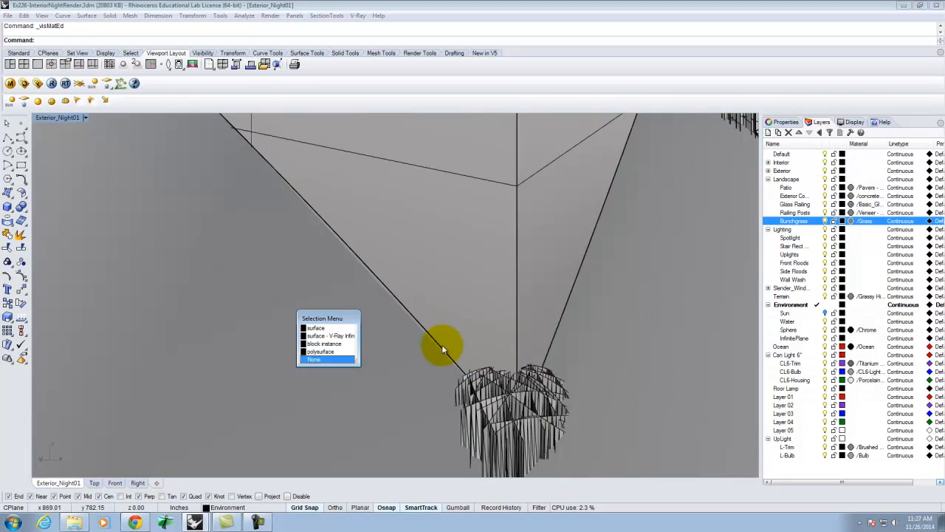
- Select the proxy, decline the linked block edit, and copy it to the building corner's base
left_click(313, 360)
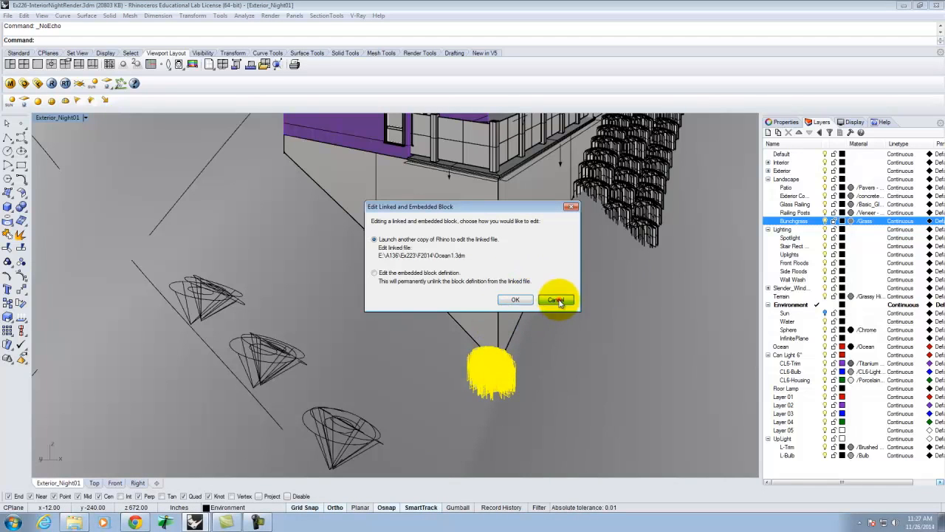
left_click(556, 299)
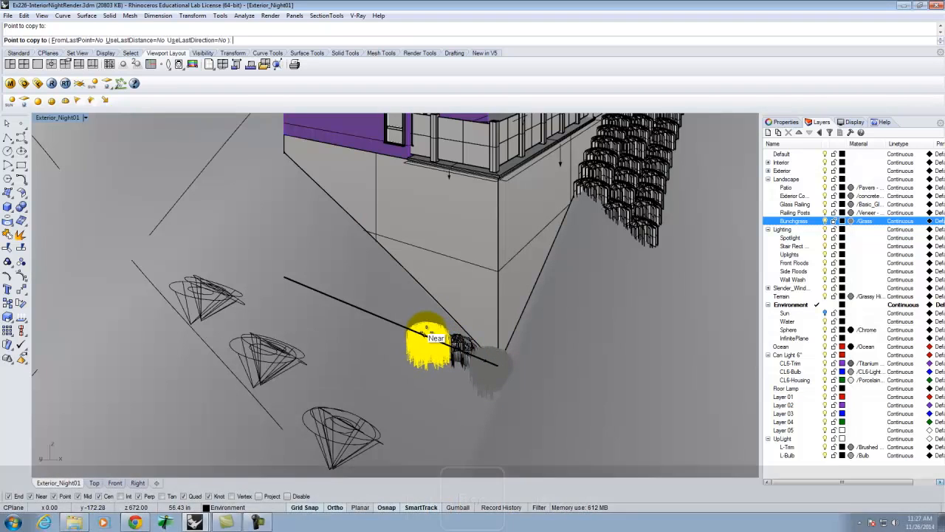
left_click(443, 347)
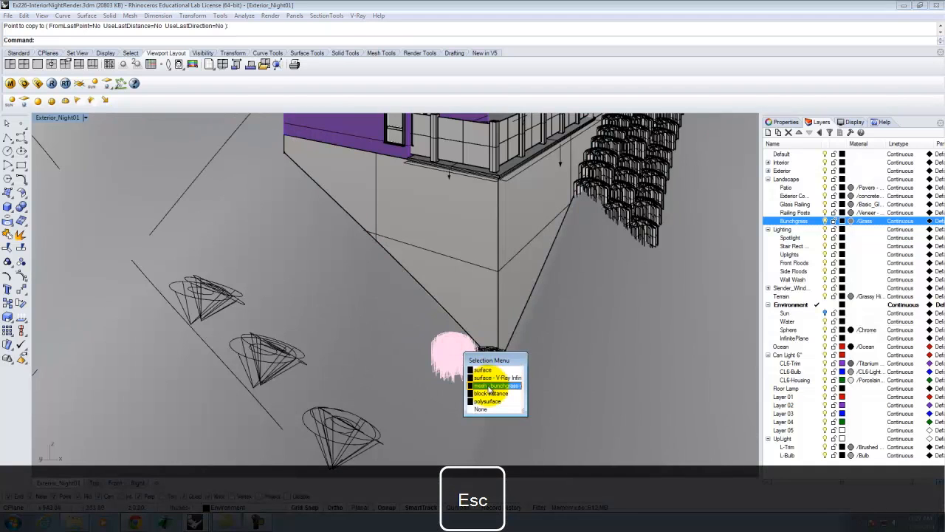
left_click(496, 383)
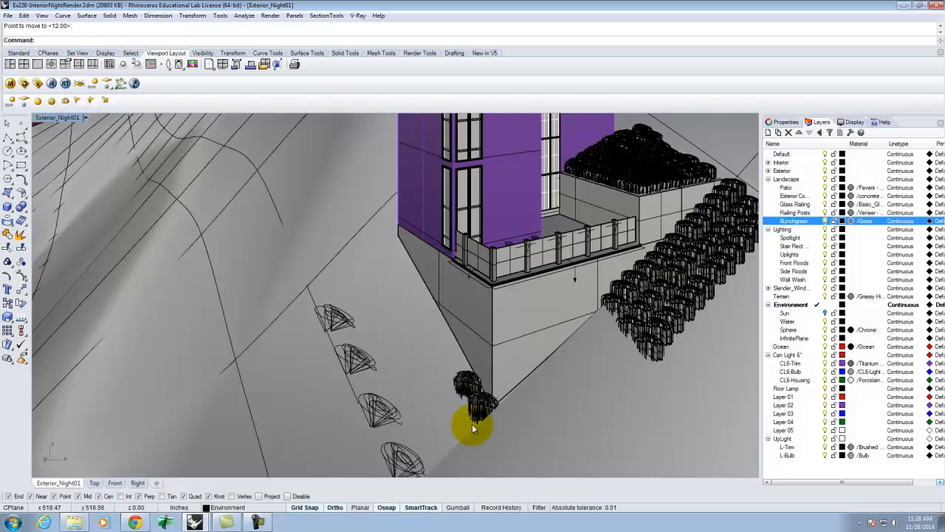
mouse_move(475, 443)
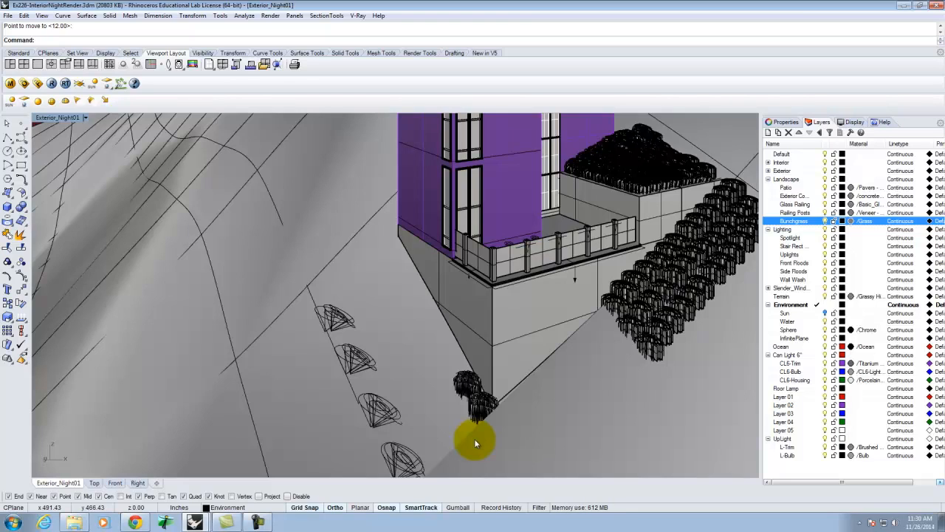
mouse_move(790, 18)
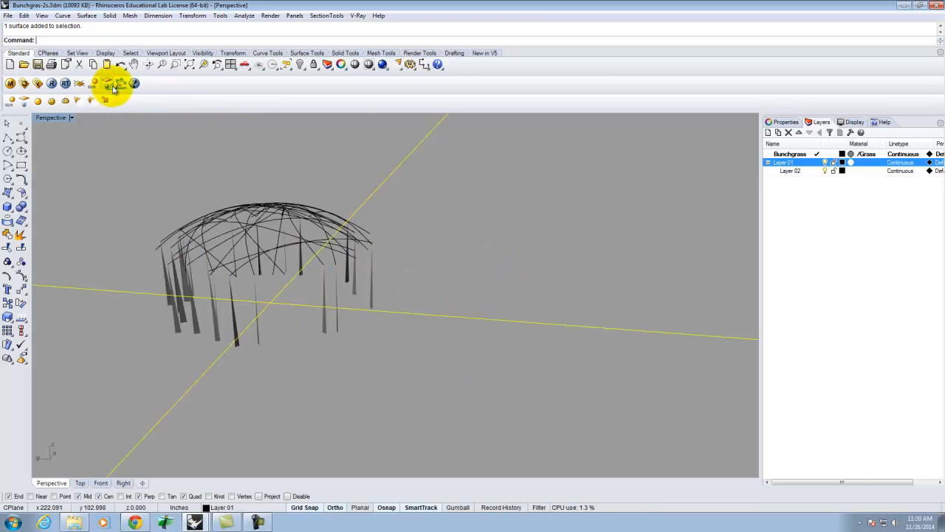
- Cancel the V-Ray mesh export, then insert bunchgrass-vrmesh.vrmesh as a proxy beside the grass model
left_click(112, 83)
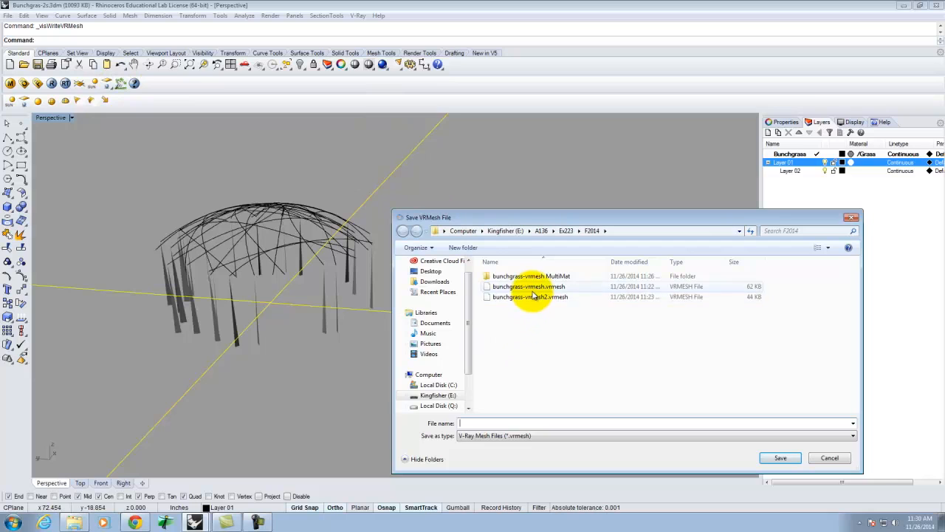
left_click(528, 286)
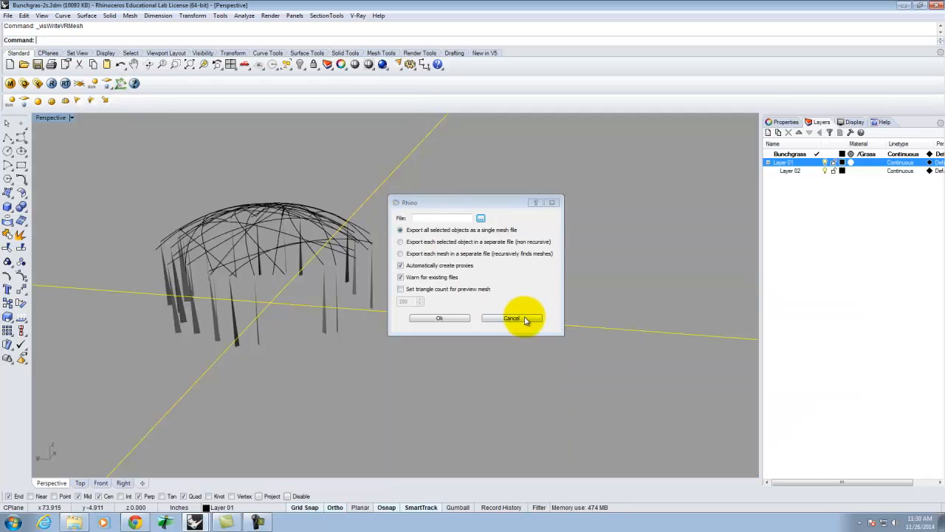
left_click(511, 318)
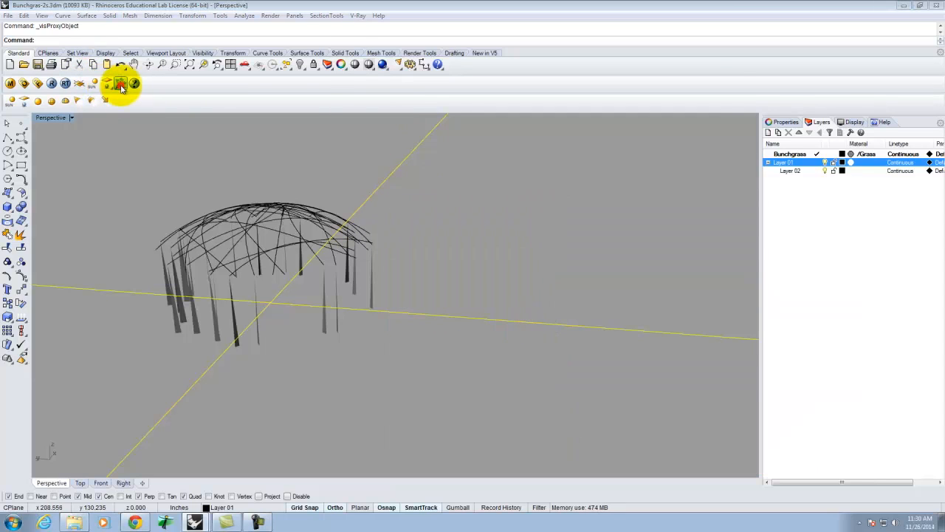
left_click(121, 83)
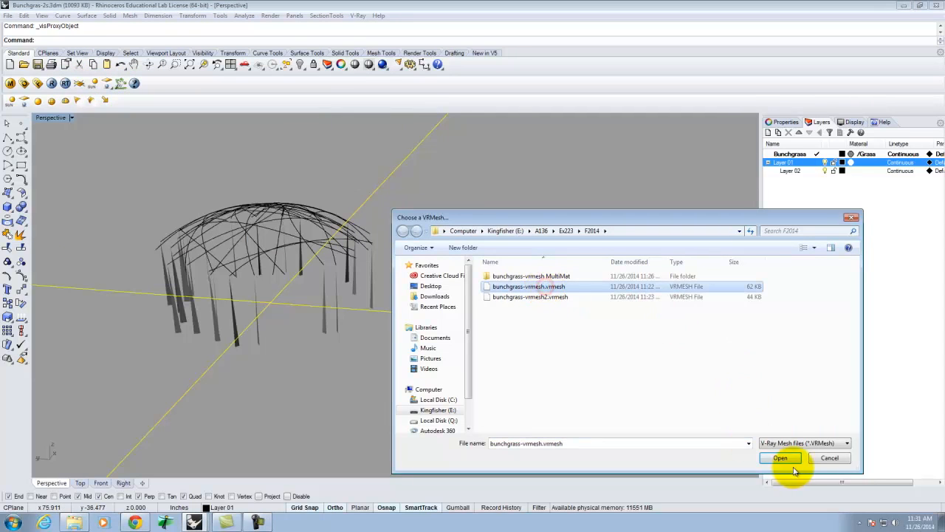
left_click(780, 458)
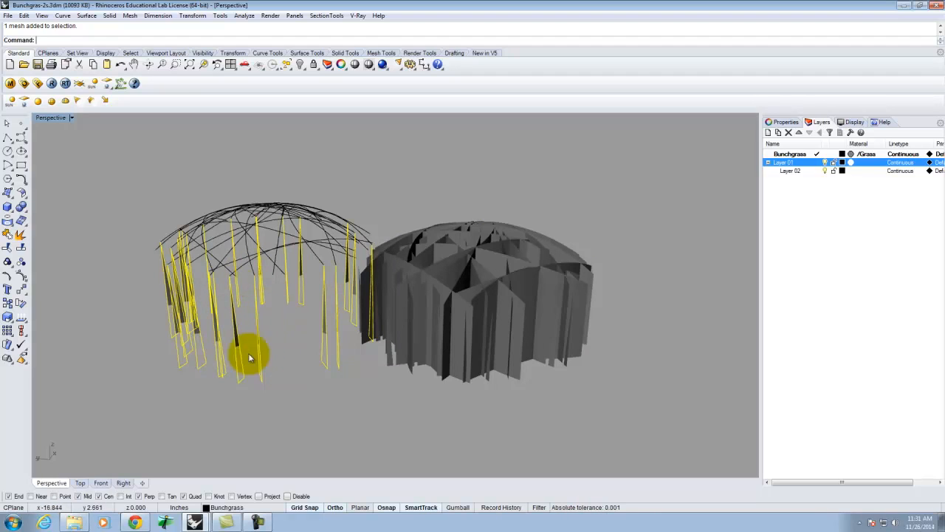
mouse_move(248, 275)
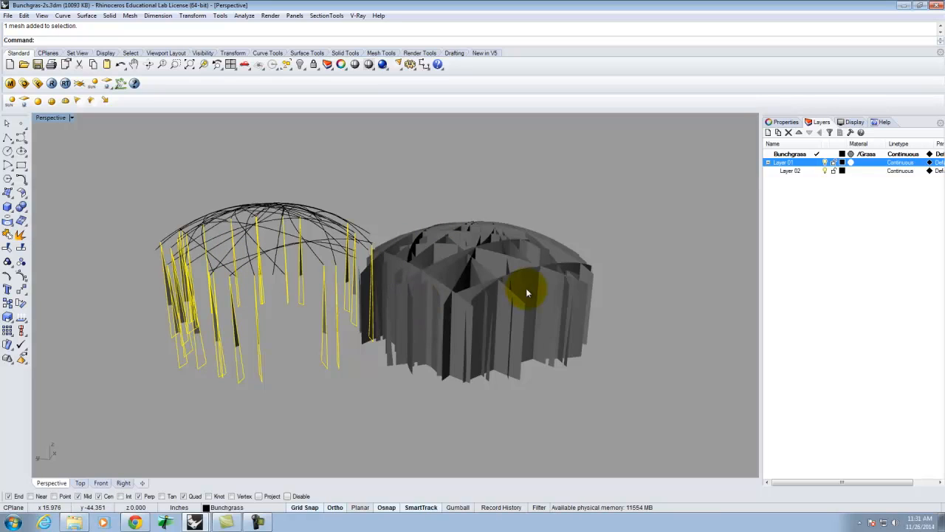
mouse_move(550, 195)
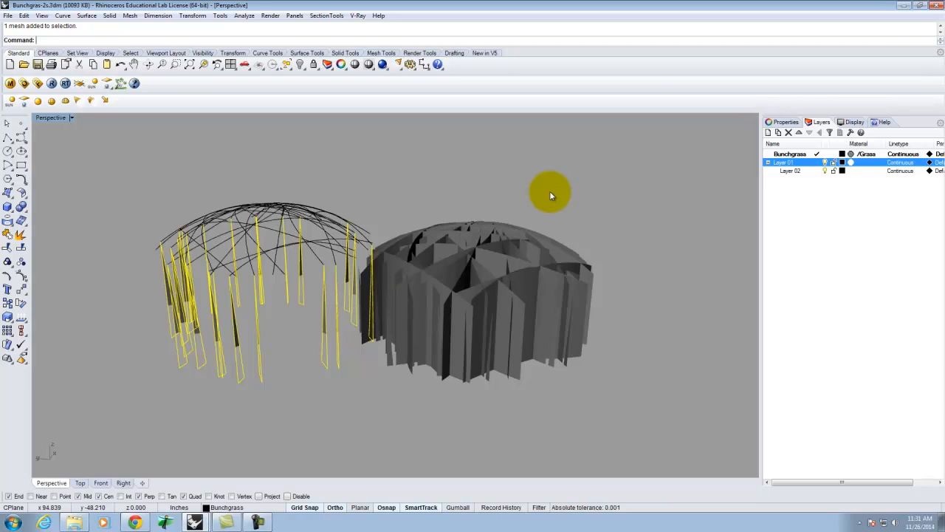
left_click(476, 258)
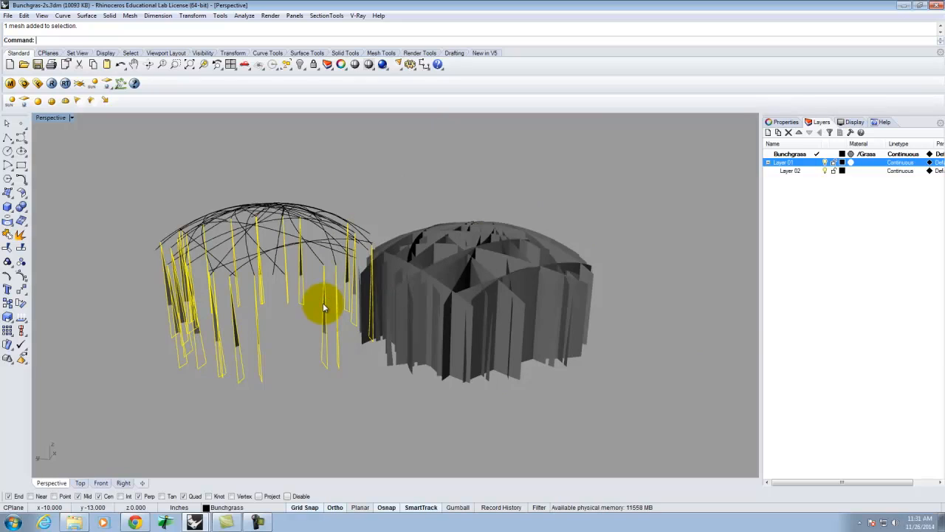
mouse_move(275, 272)
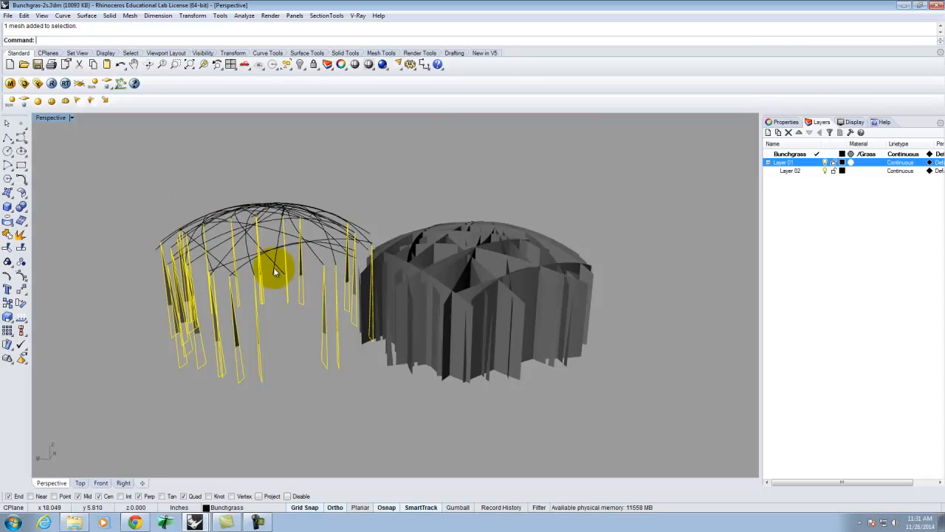
mouse_move(300, 323)
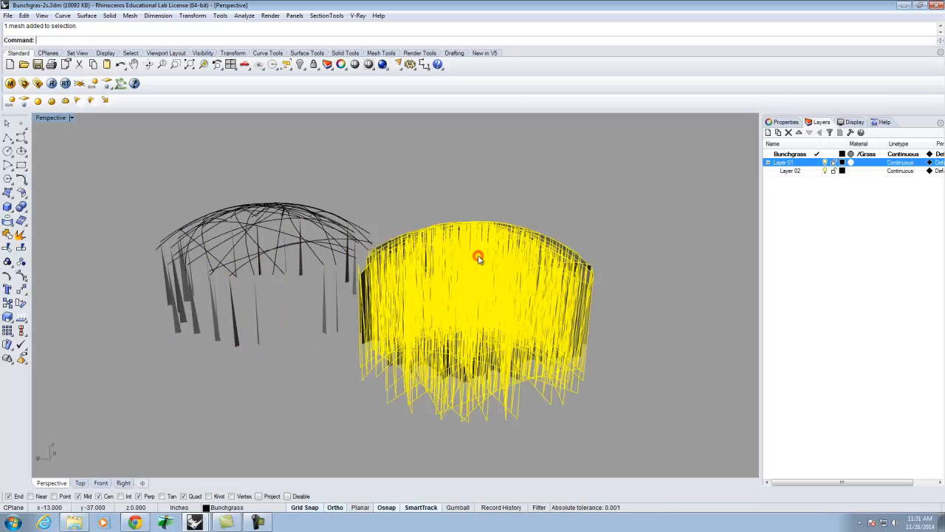
mouse_move(475, 248)
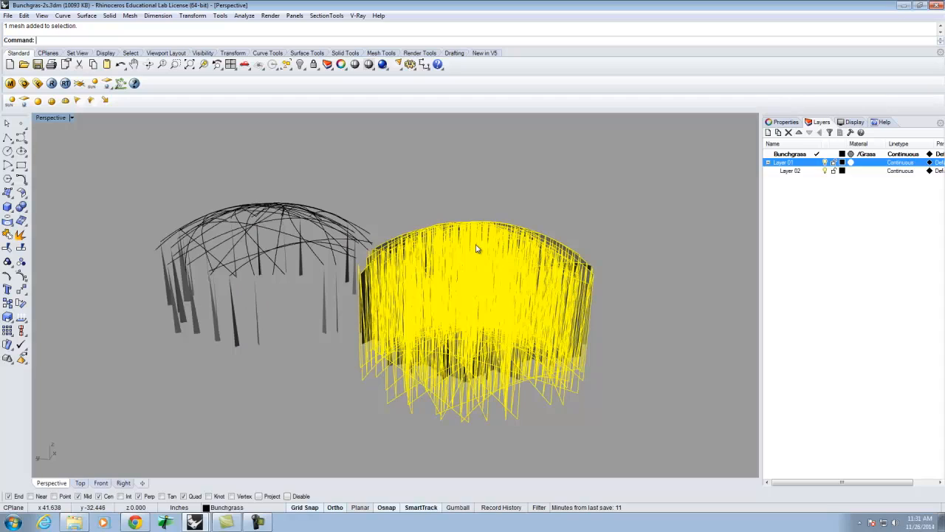